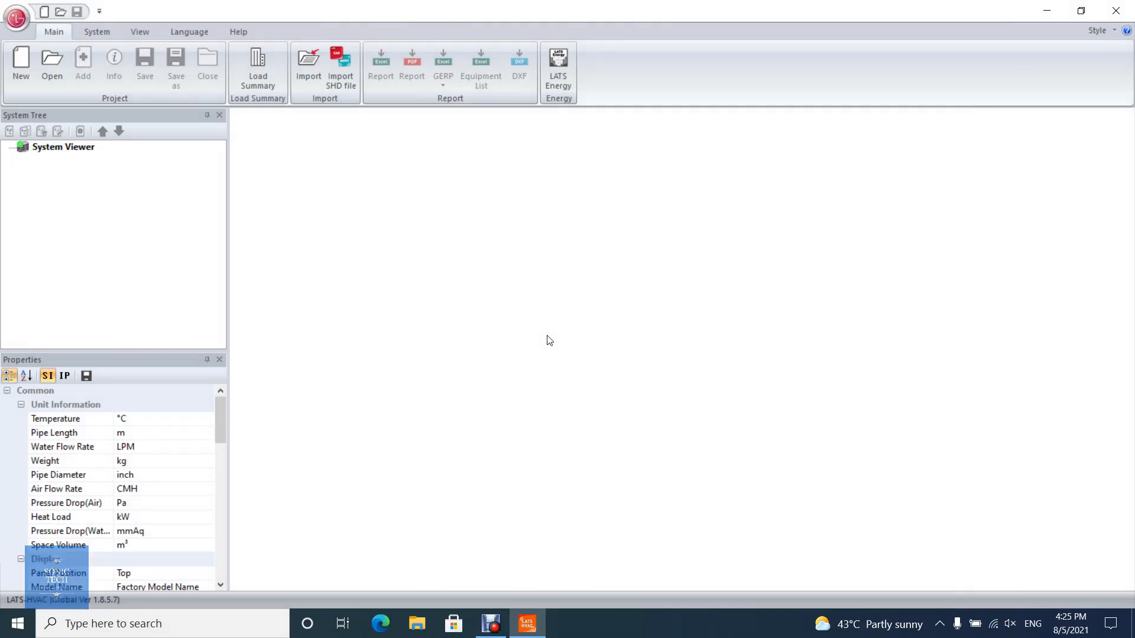
mouse_move(50, 65)
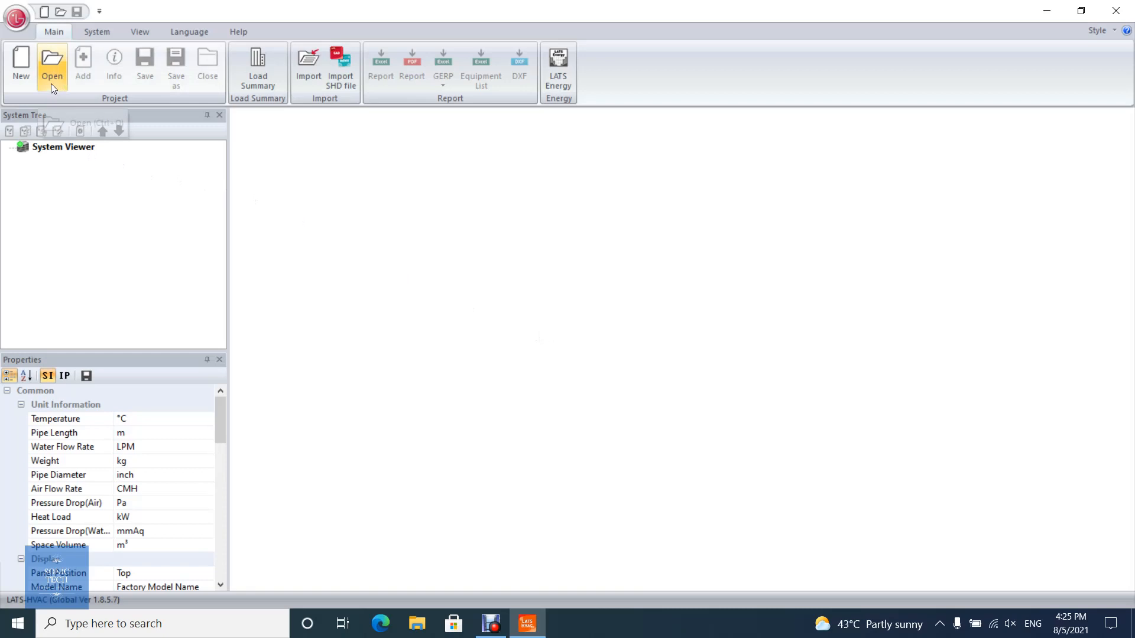
- Start a new project and name it Company in Project Information
left_click(20, 65)
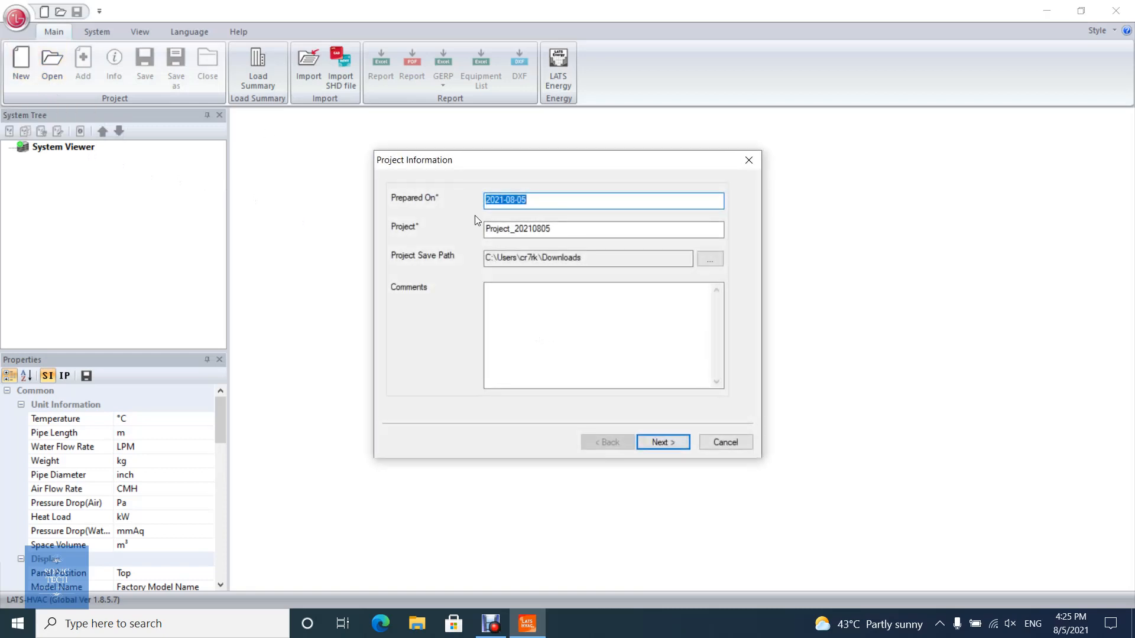
left_click(603, 229)
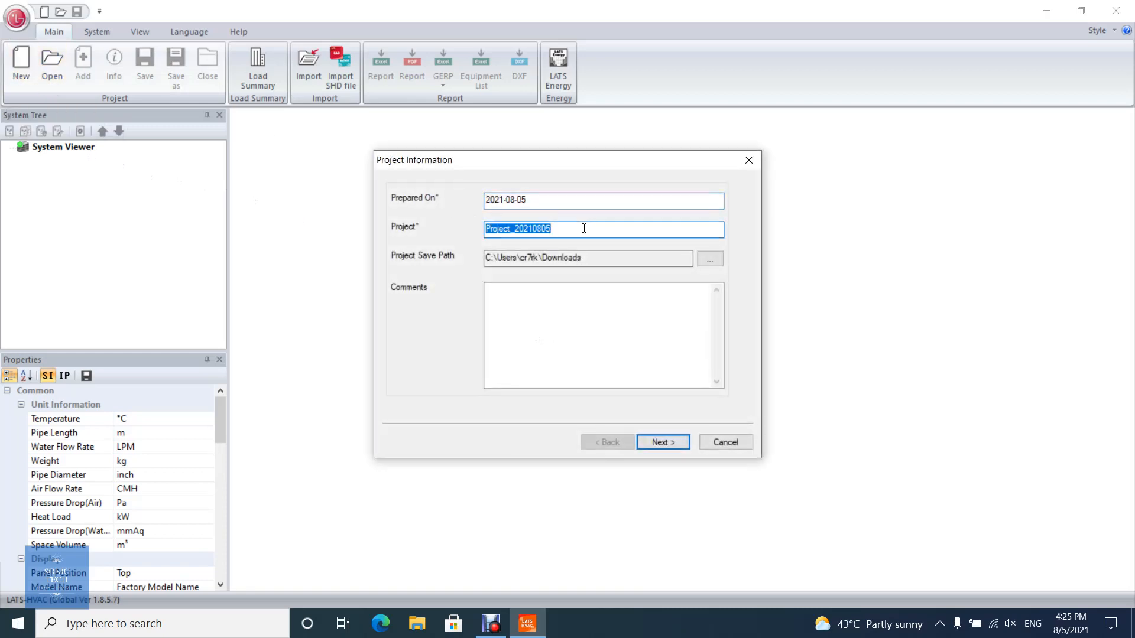
type("Company")
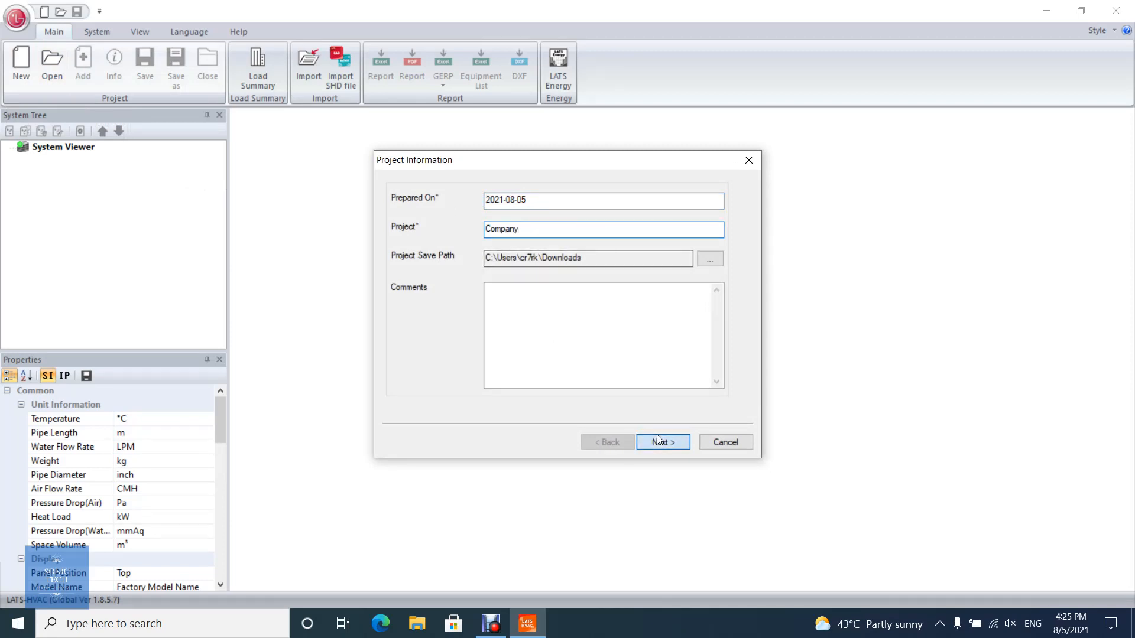
- Continue to Design Conditions and set the country to Brazil, keeping the default city
left_click(661, 442)
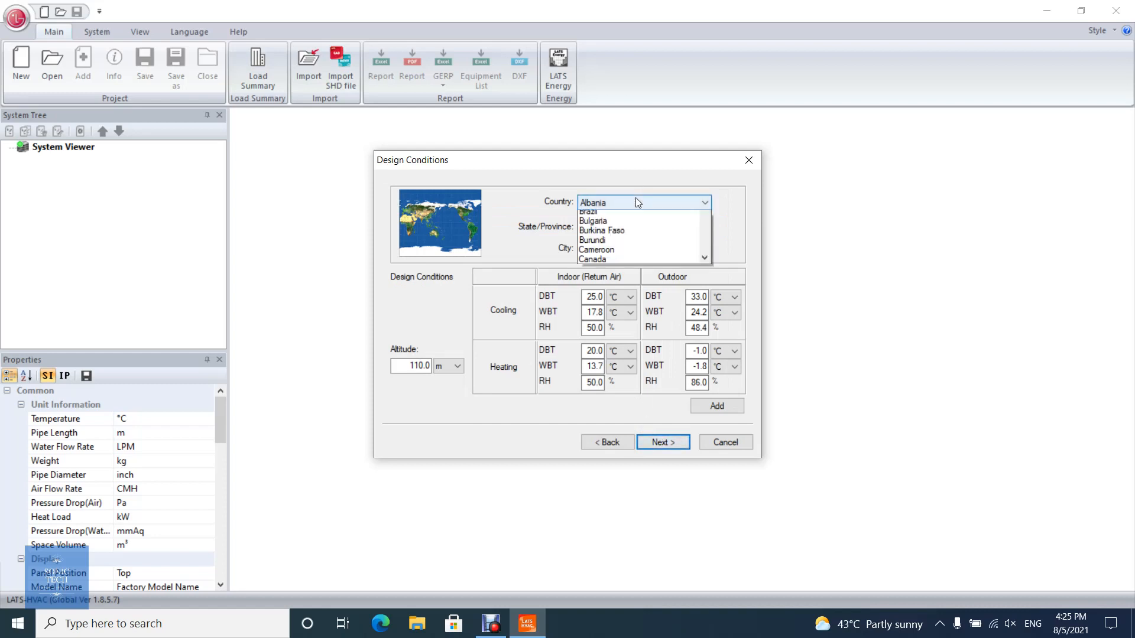
mouse_move(647, 427)
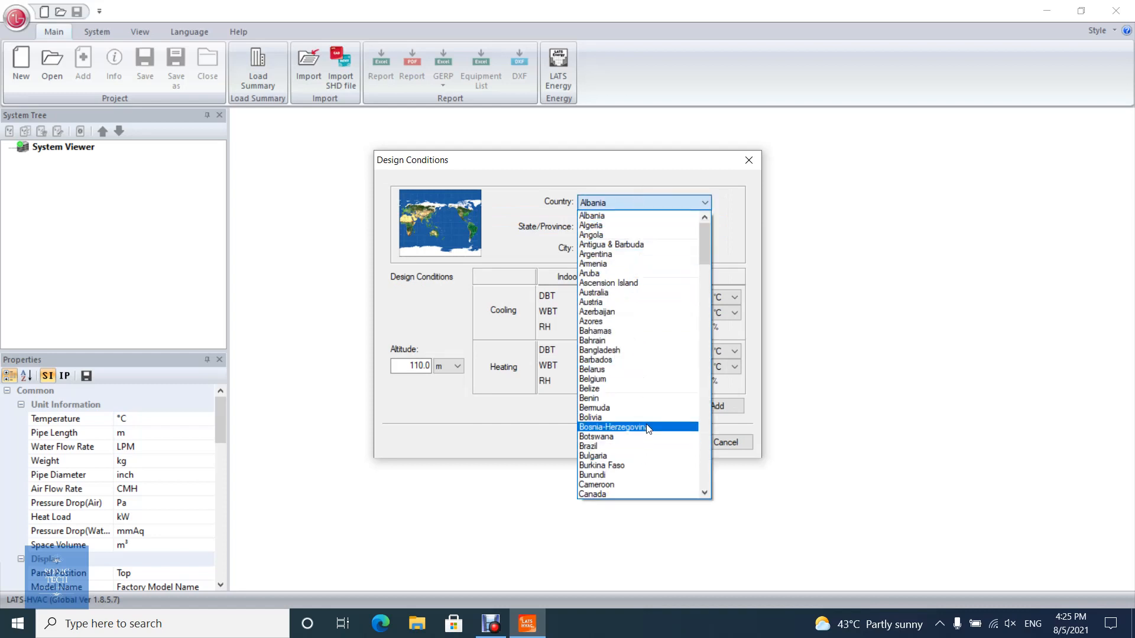
left_click(587, 446)
type("50")
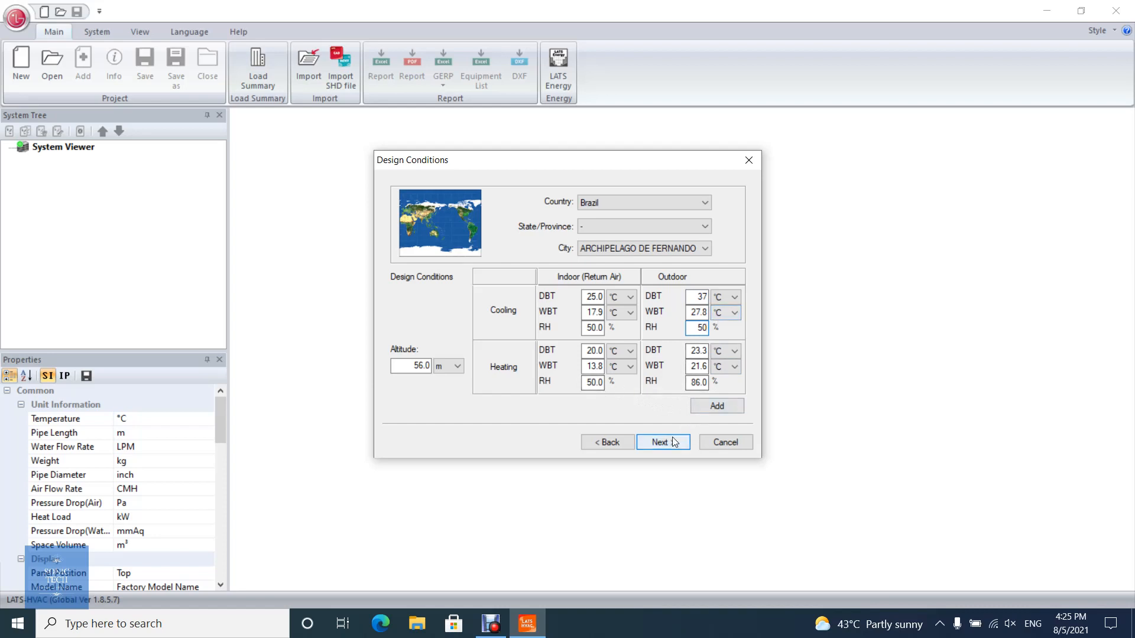
- Leave customer and contractor details blank and finish the project wizard
left_click(661, 442)
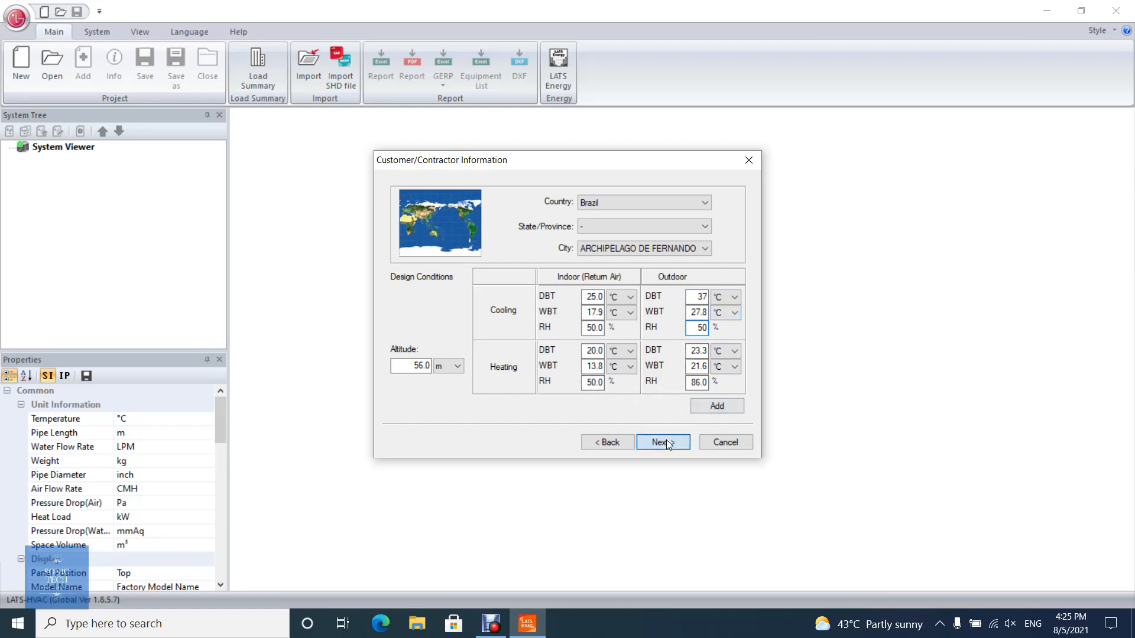
left_click(662, 442)
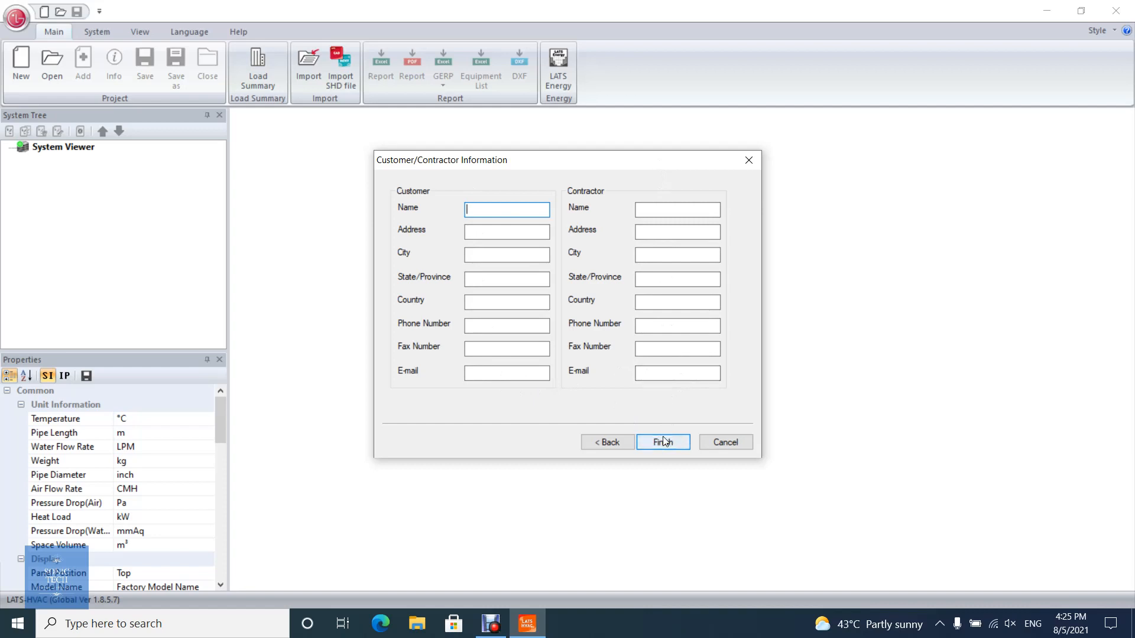
left_click(662, 442)
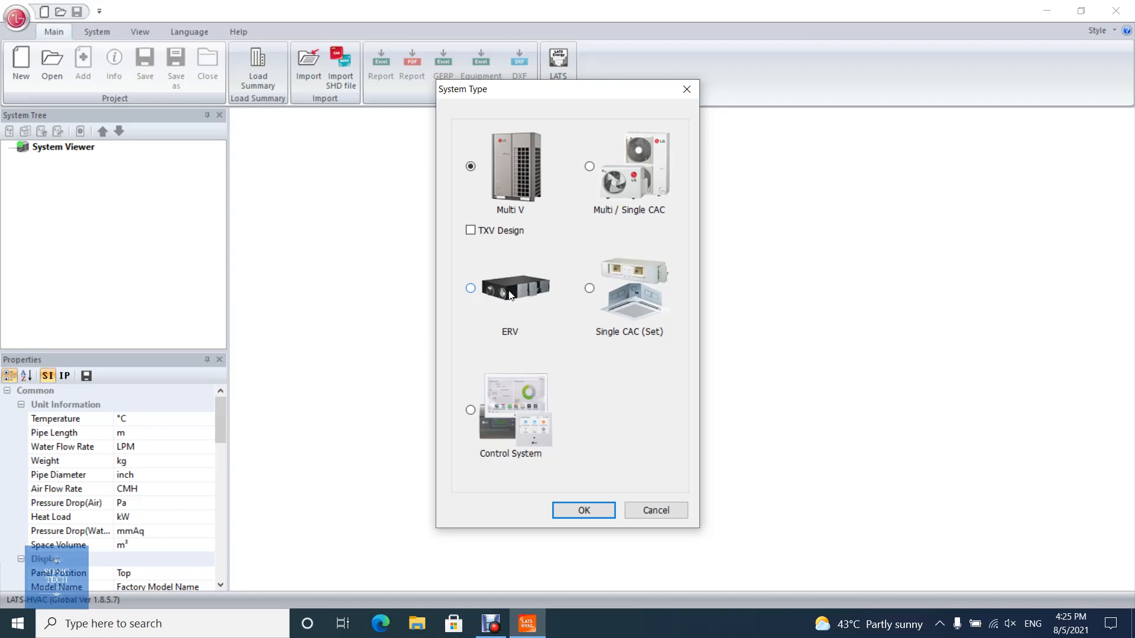
- Add an ERV system ERV1 at 50 Hz (after trying 60 Hz) with Global location
left_click(471, 289)
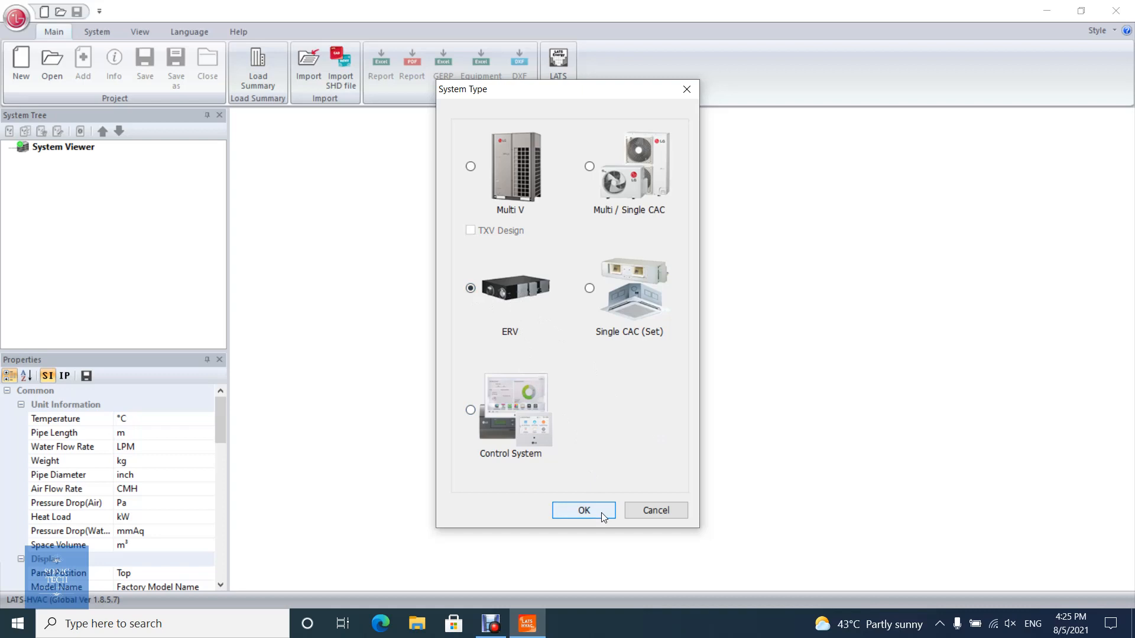
left_click(582, 511)
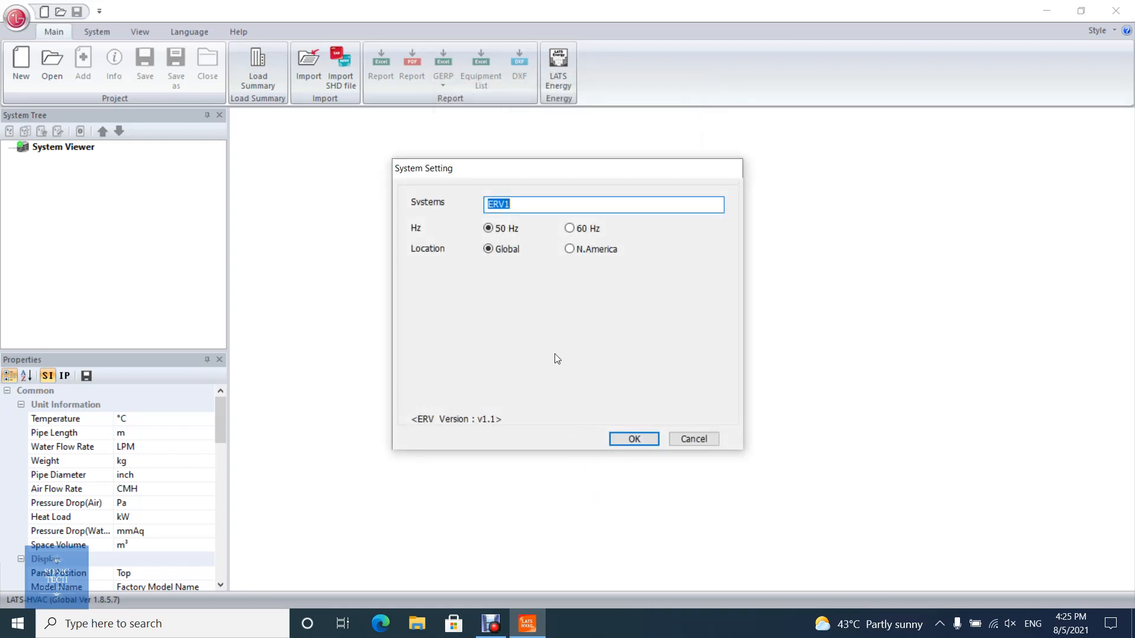
left_click(570, 228)
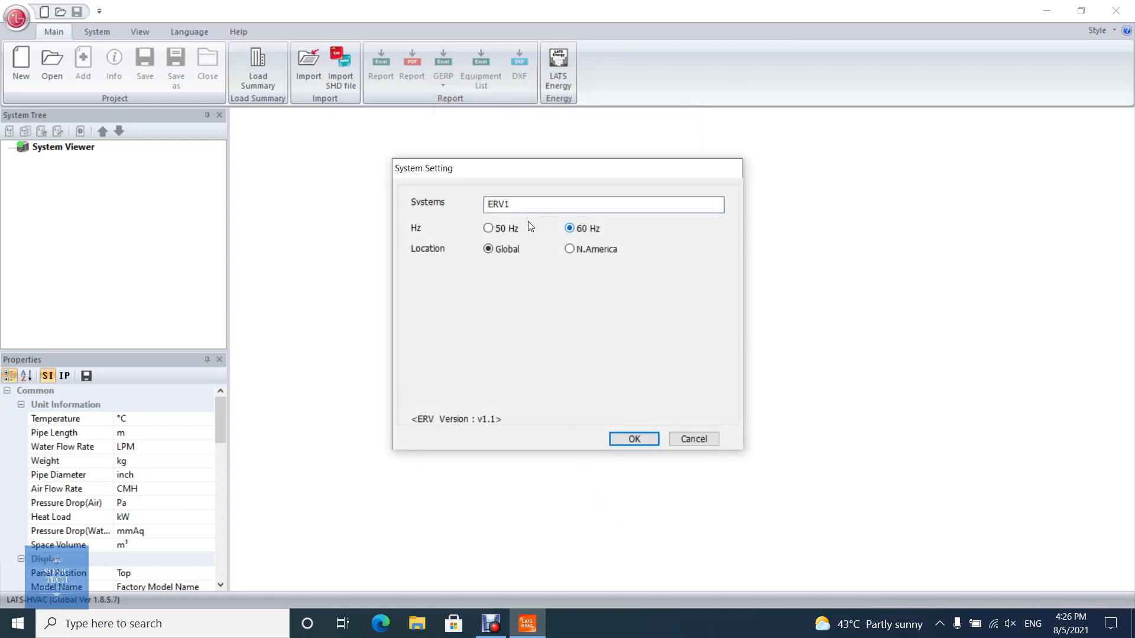
left_click(488, 228)
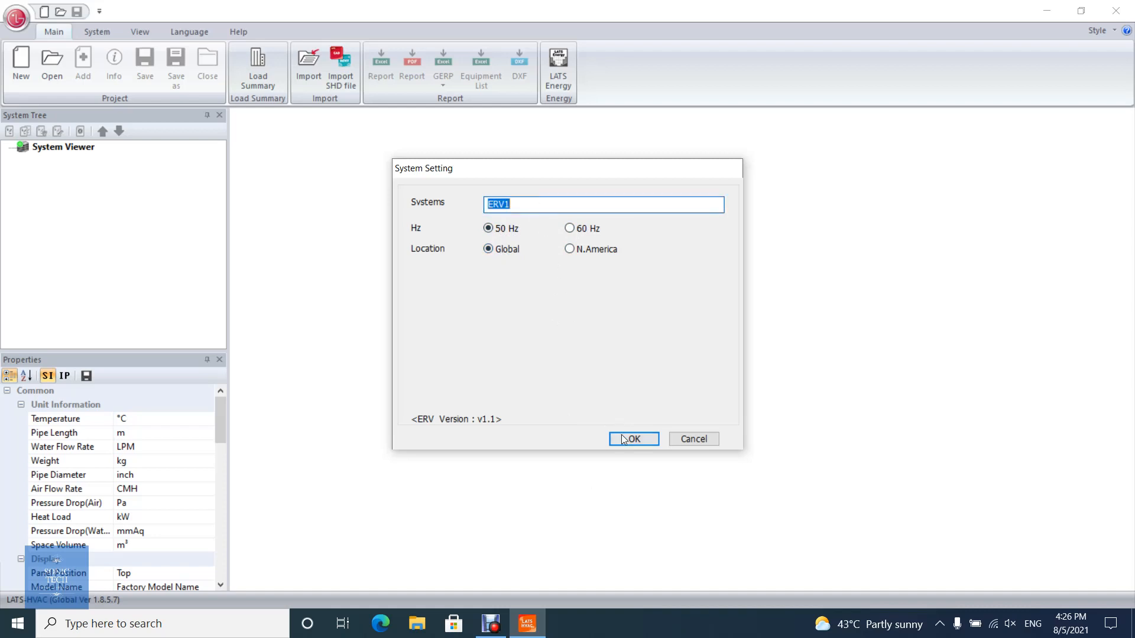
left_click(633, 439)
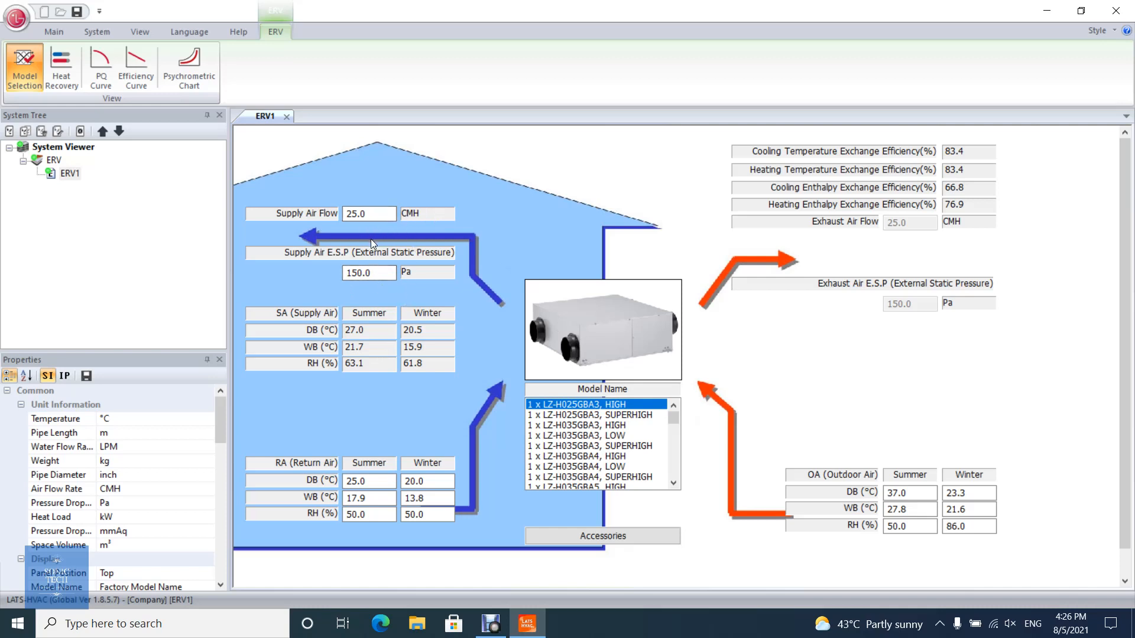
- Enter 1200 CMH supply air flow and 250 Pa supply air E.S.P for ERV1
left_click(369, 214)
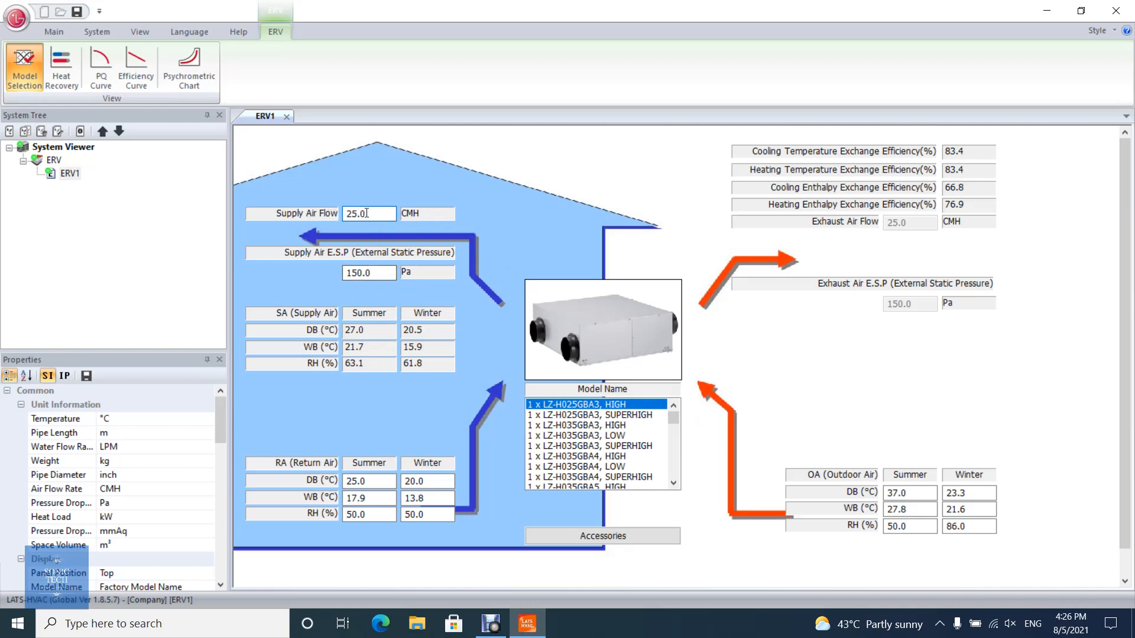
triple_click(369, 213)
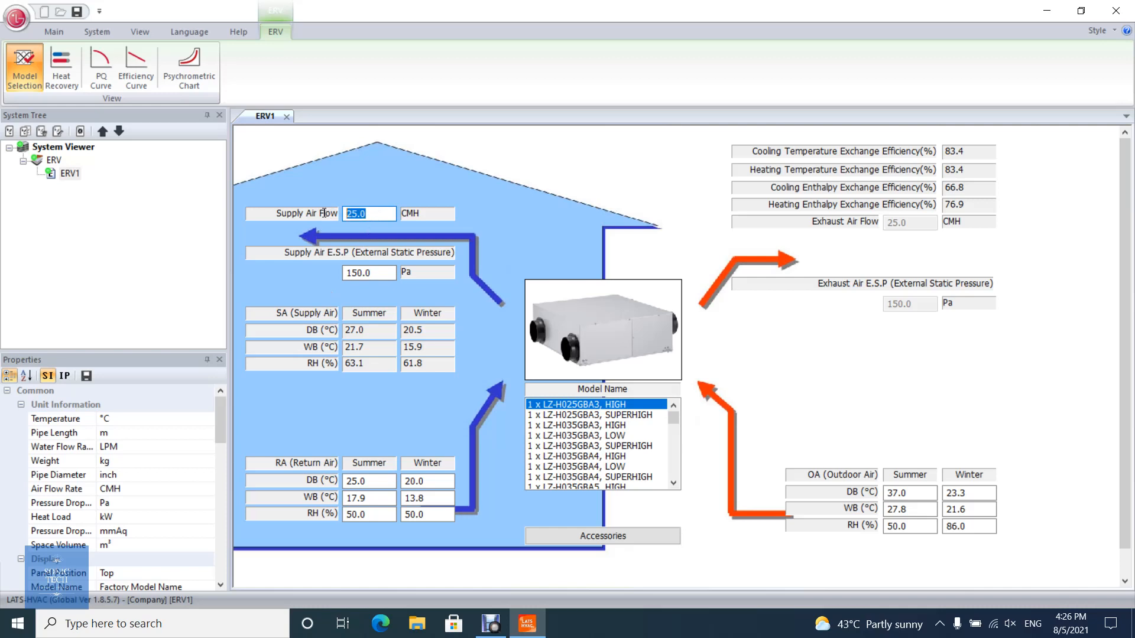
type("1200")
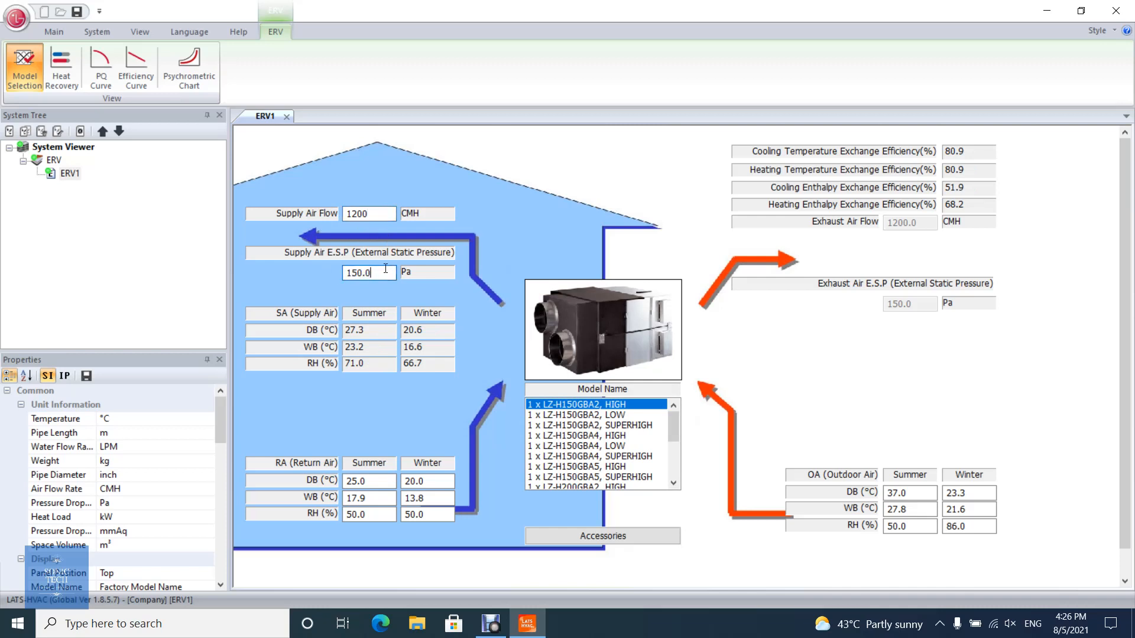
triple_click(368, 273)
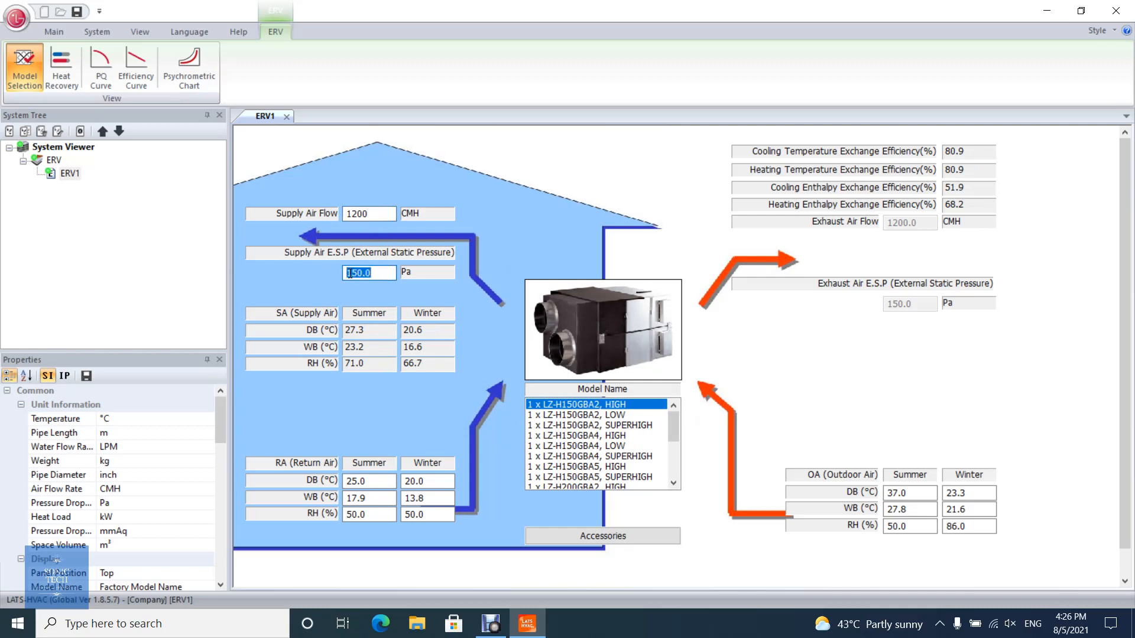
type("250")
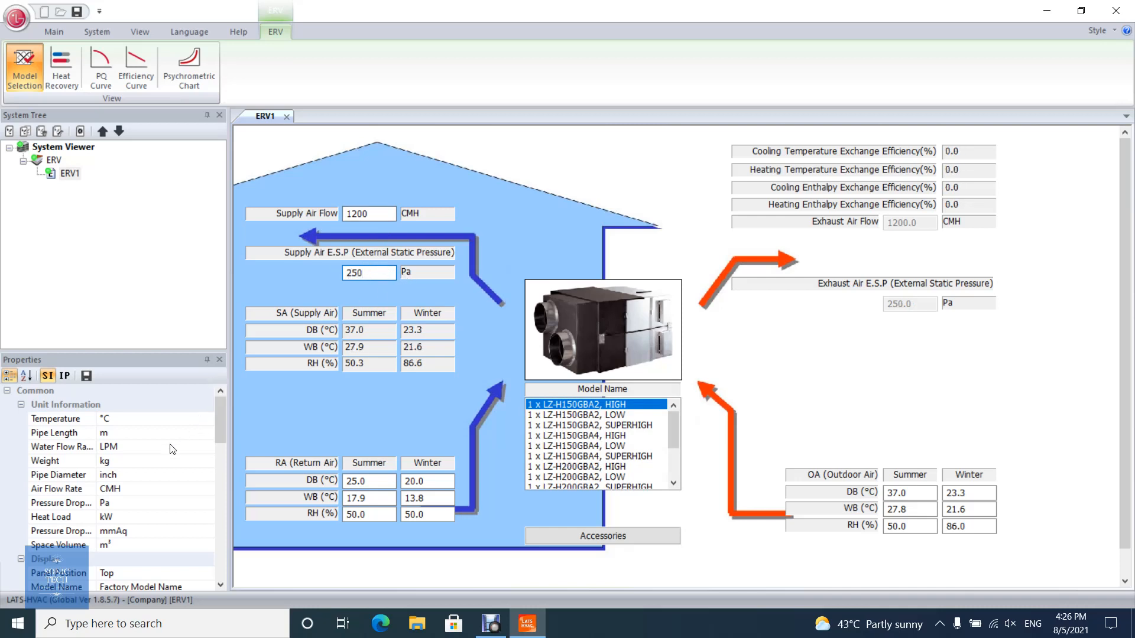
mouse_move(147, 496)
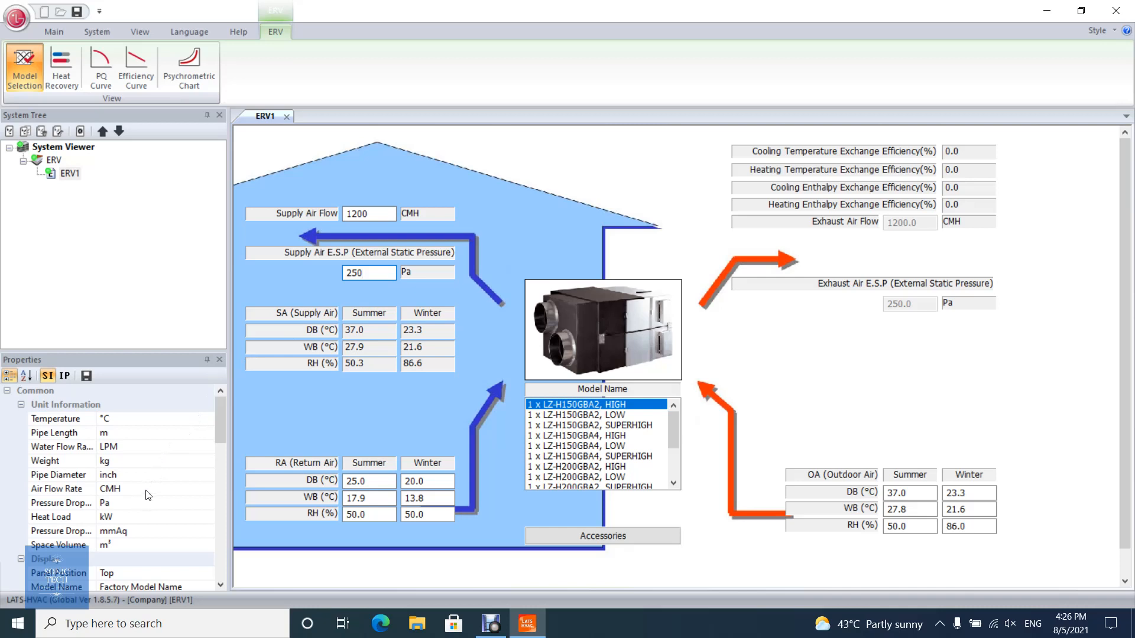
left_click(211, 488)
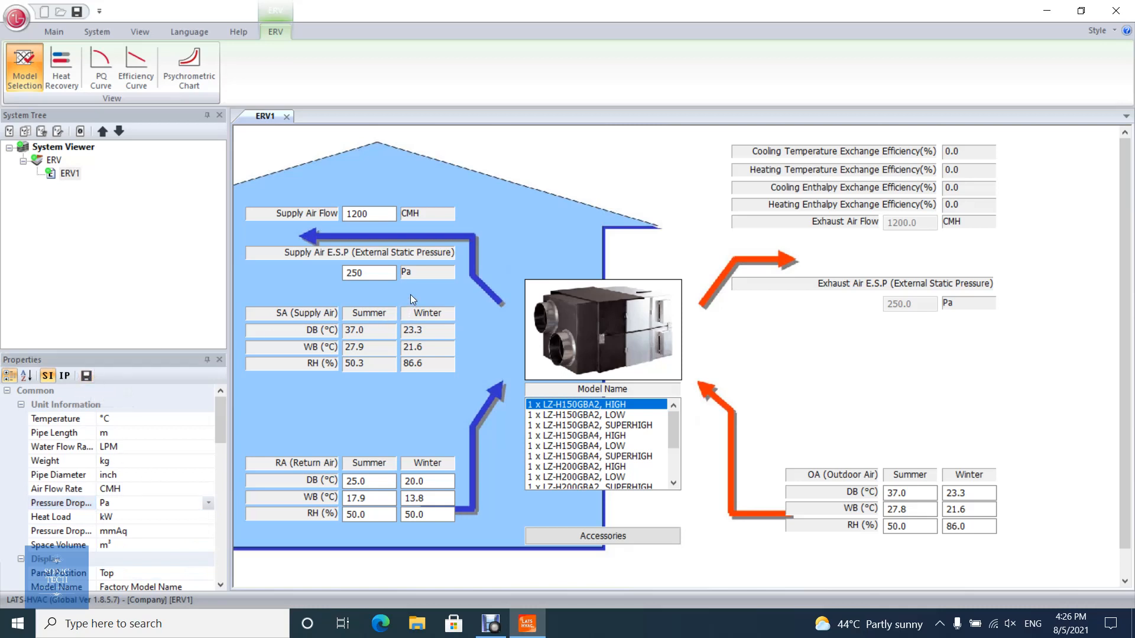
- Set return air dry-bulb 24 °C summer, 22 °C winter, and outdoor summer 36 °C
left_click(369, 481)
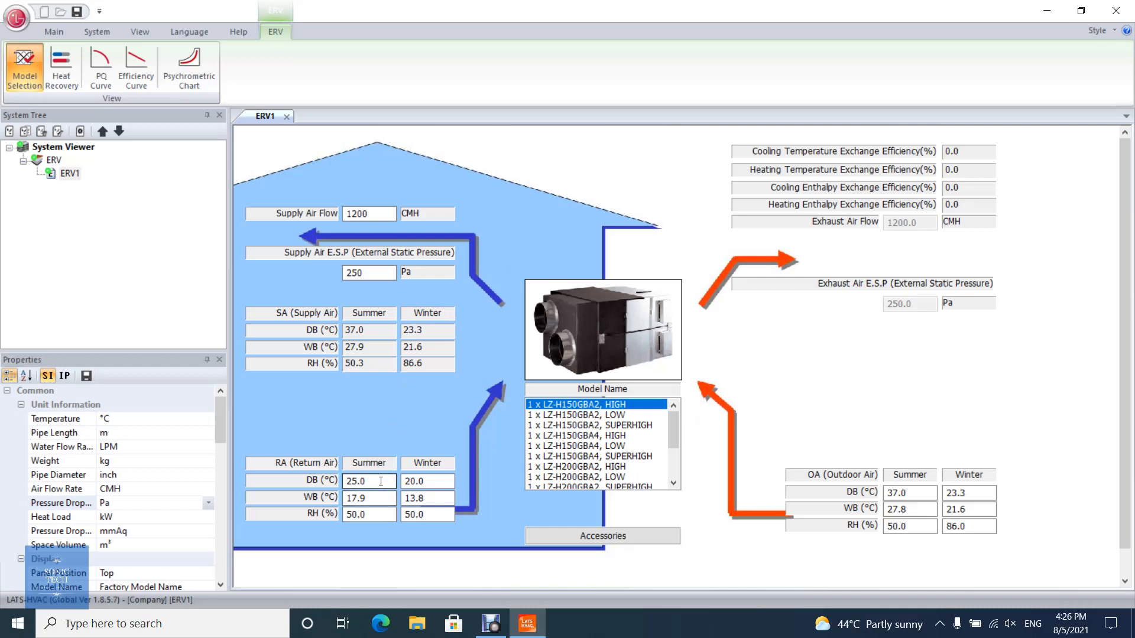
type("24")
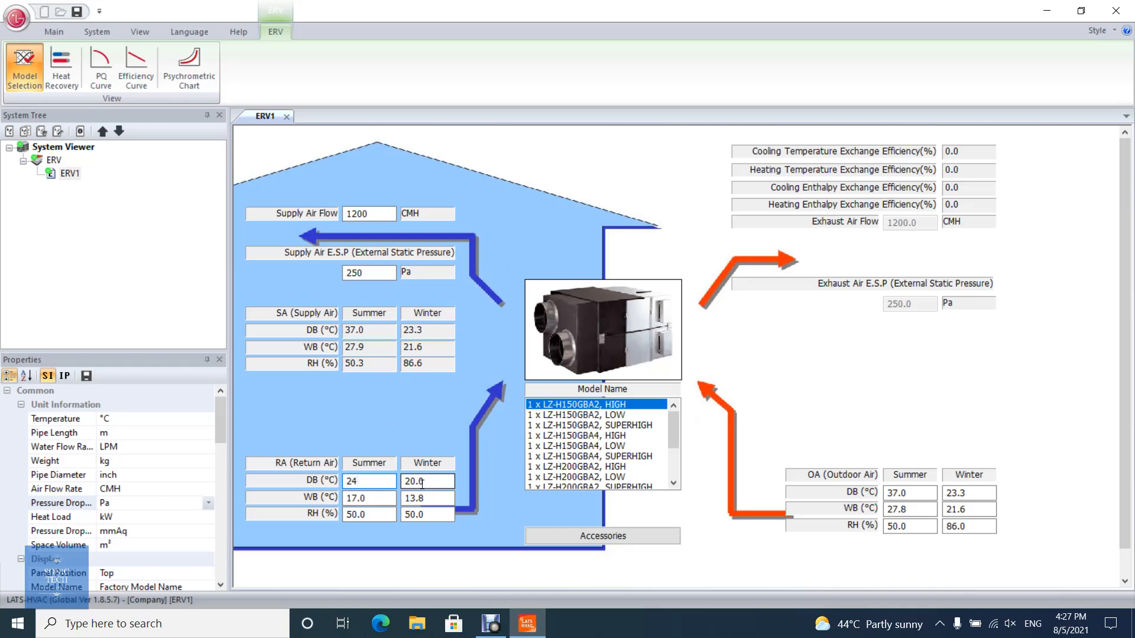
left_click(427, 481)
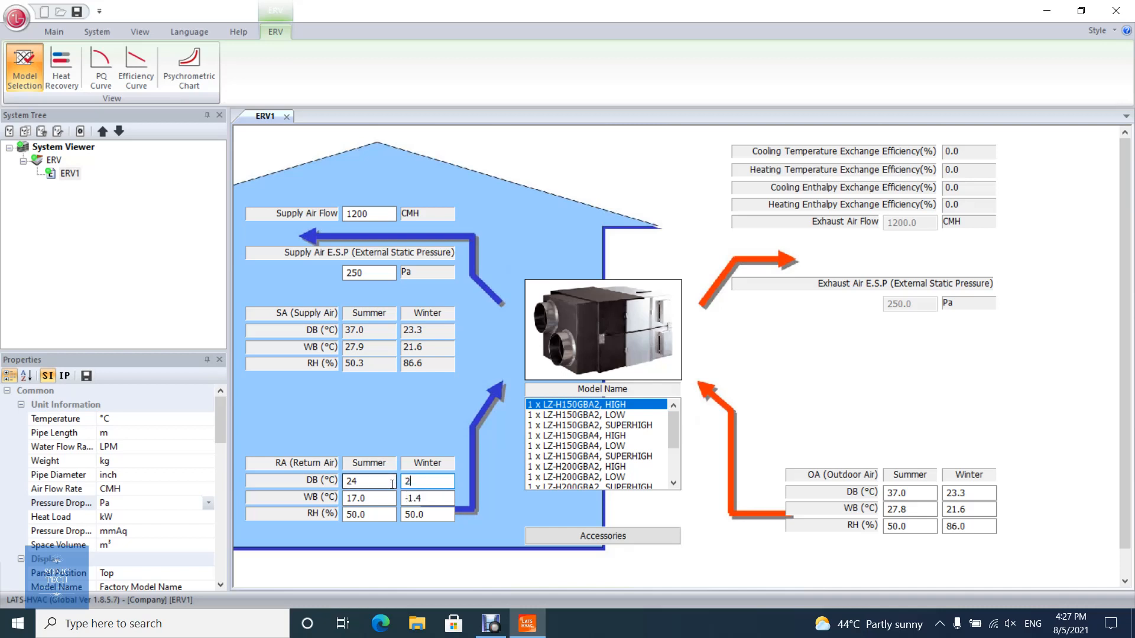
type("2")
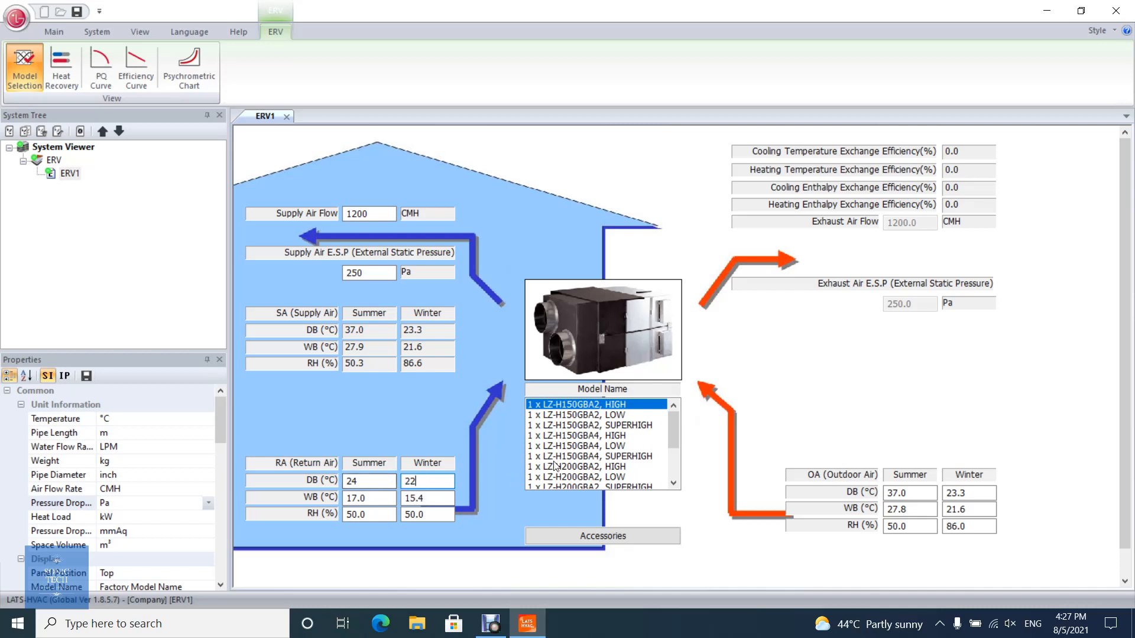
mouse_move(656, 418)
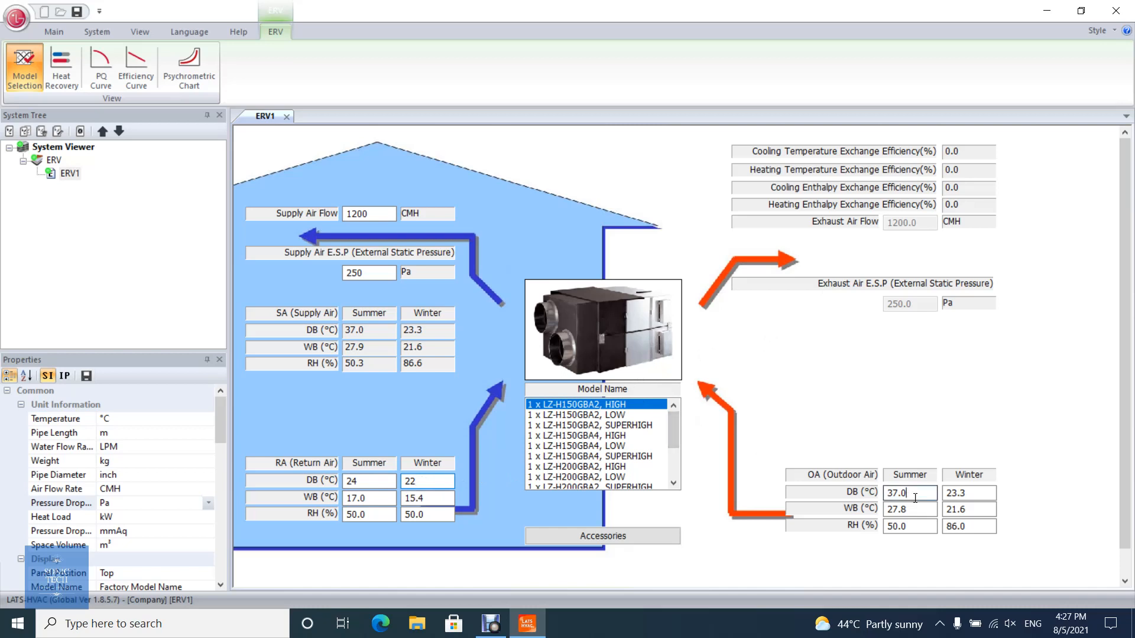
type("3")
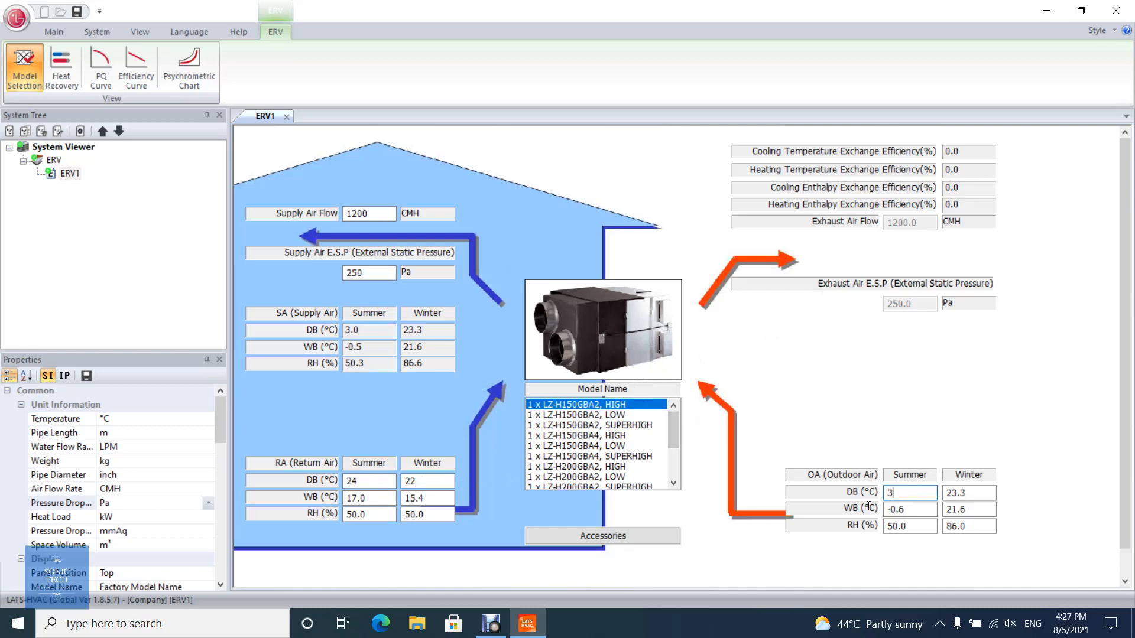
type("6")
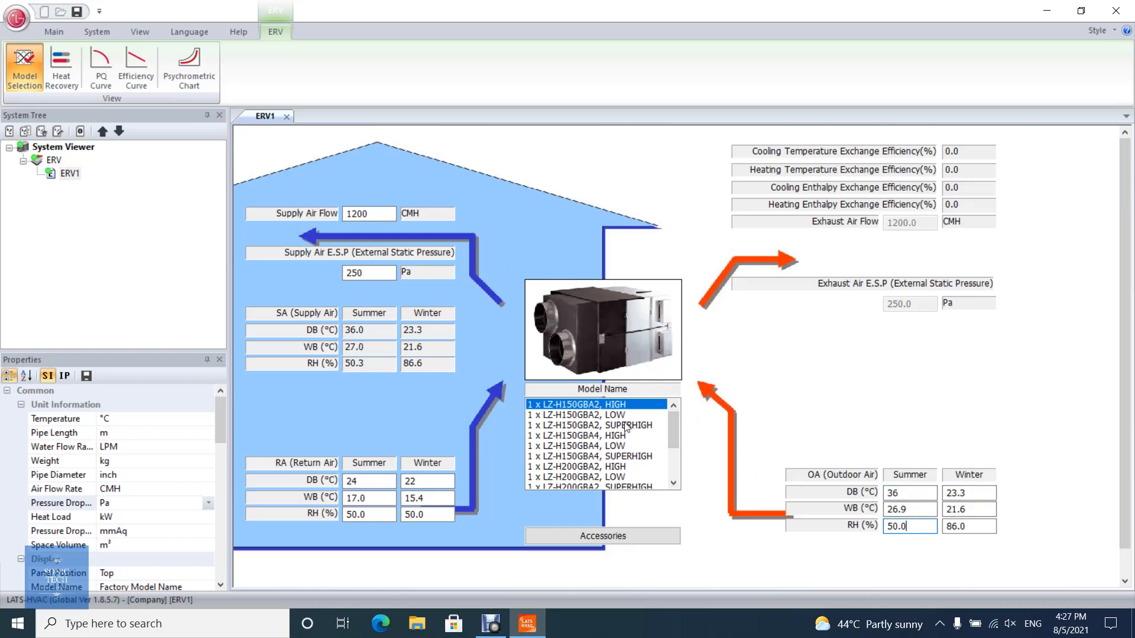
- Compare LZ-H150GBA2, LZ-H150GBA4 and LZ-H200GBA2 SUPERHIGH, settling on LZ-H150GBA4
left_click(589, 424)
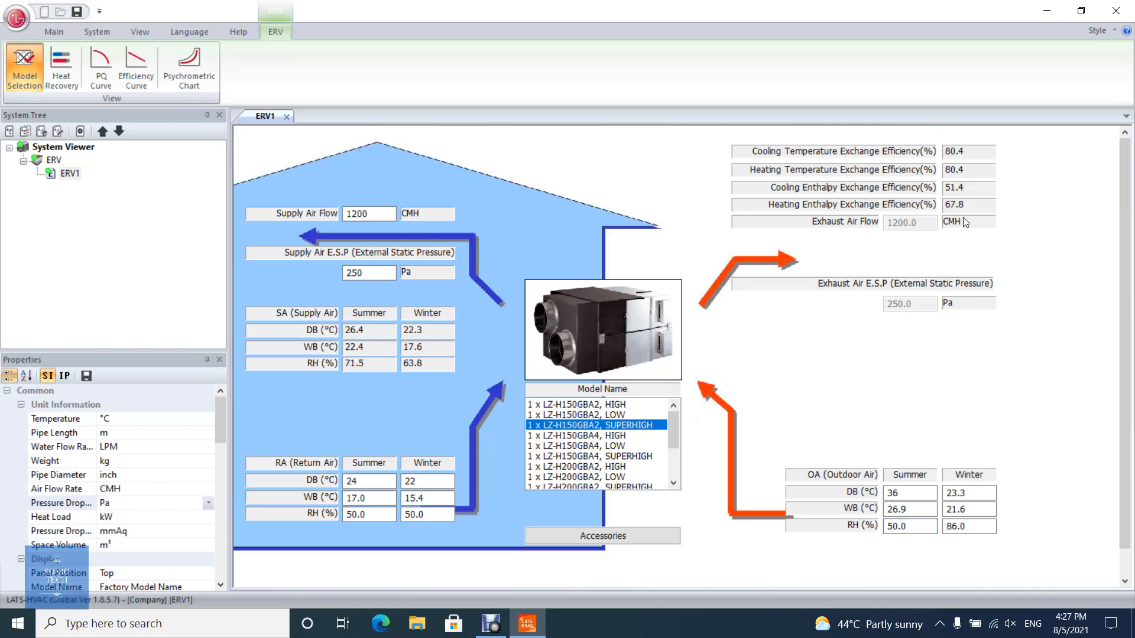
mouse_move(963, 177)
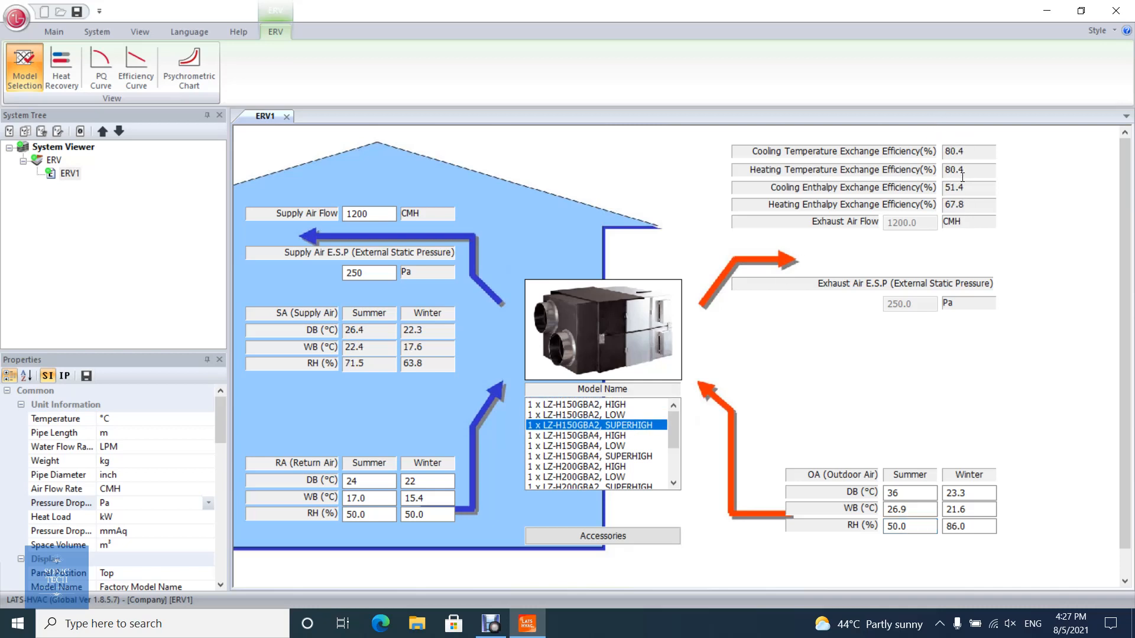
mouse_move(956, 182)
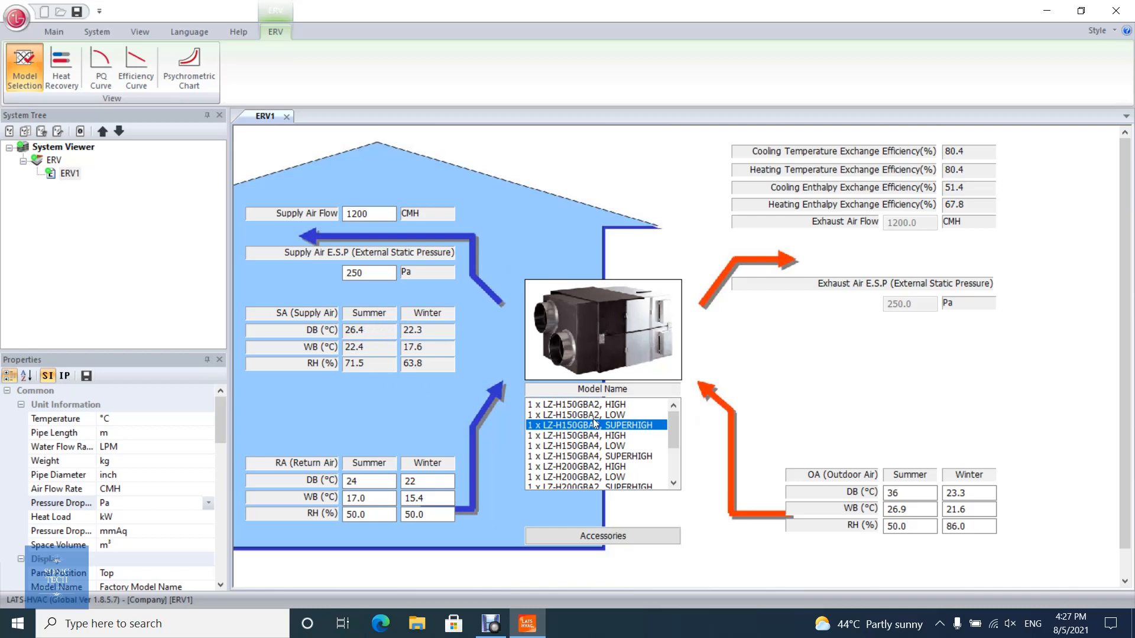
left_click(594, 456)
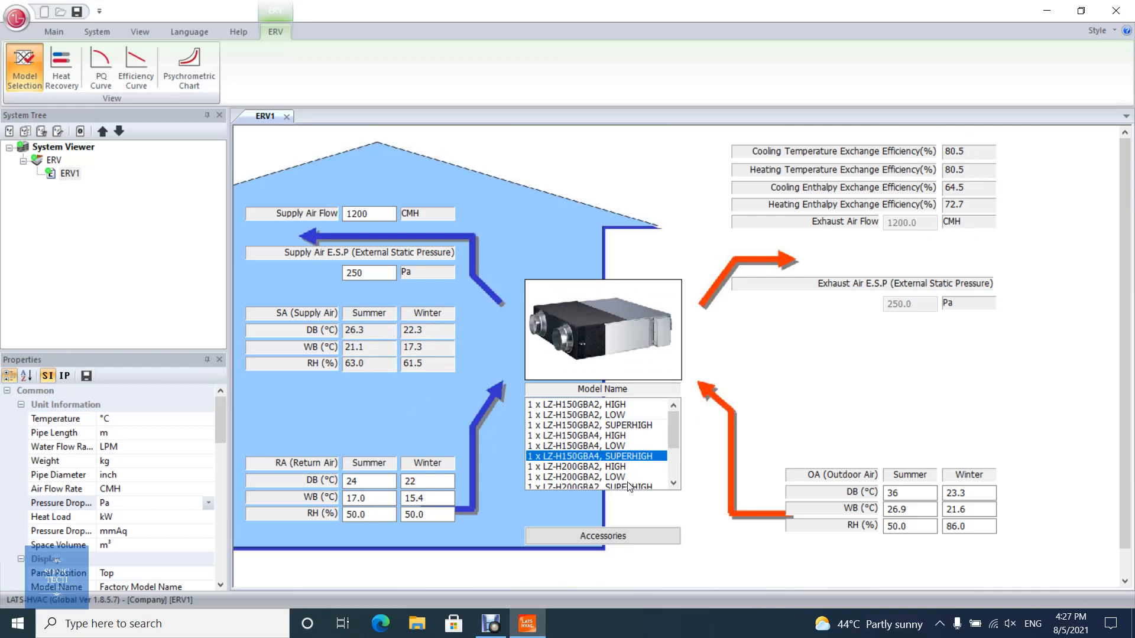
left_click(592, 477)
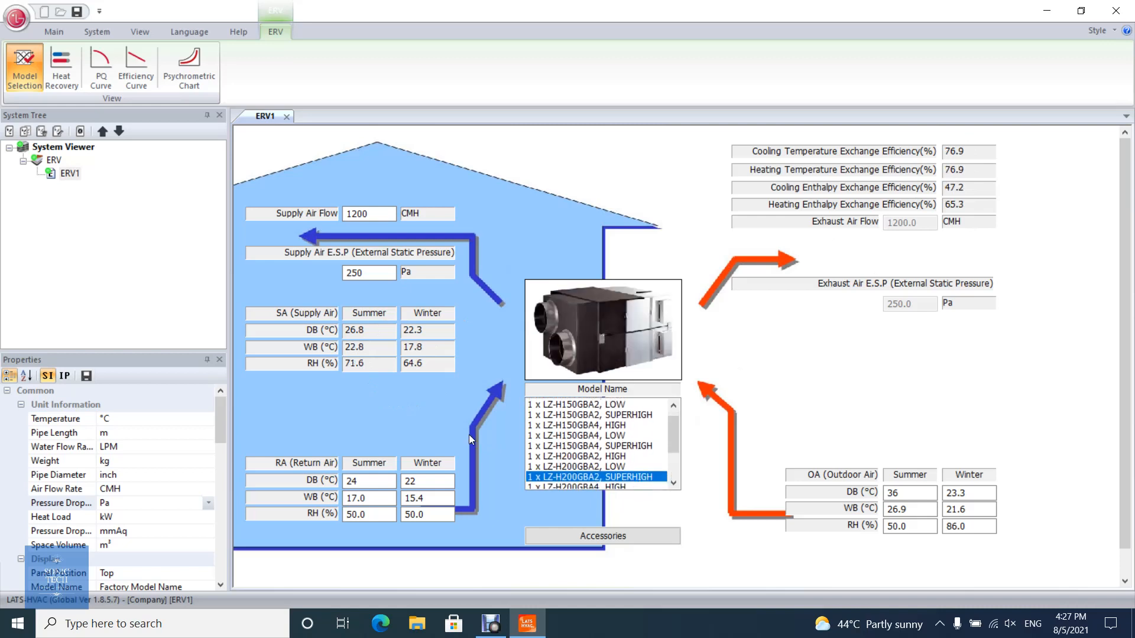
mouse_move(376, 400)
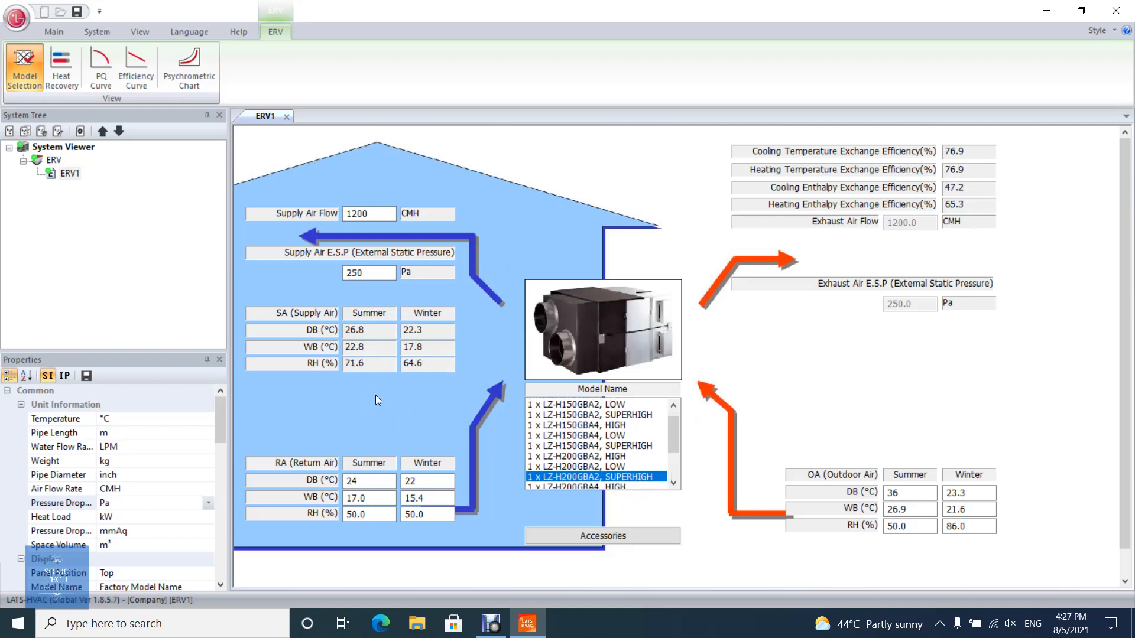
mouse_move(966, 202)
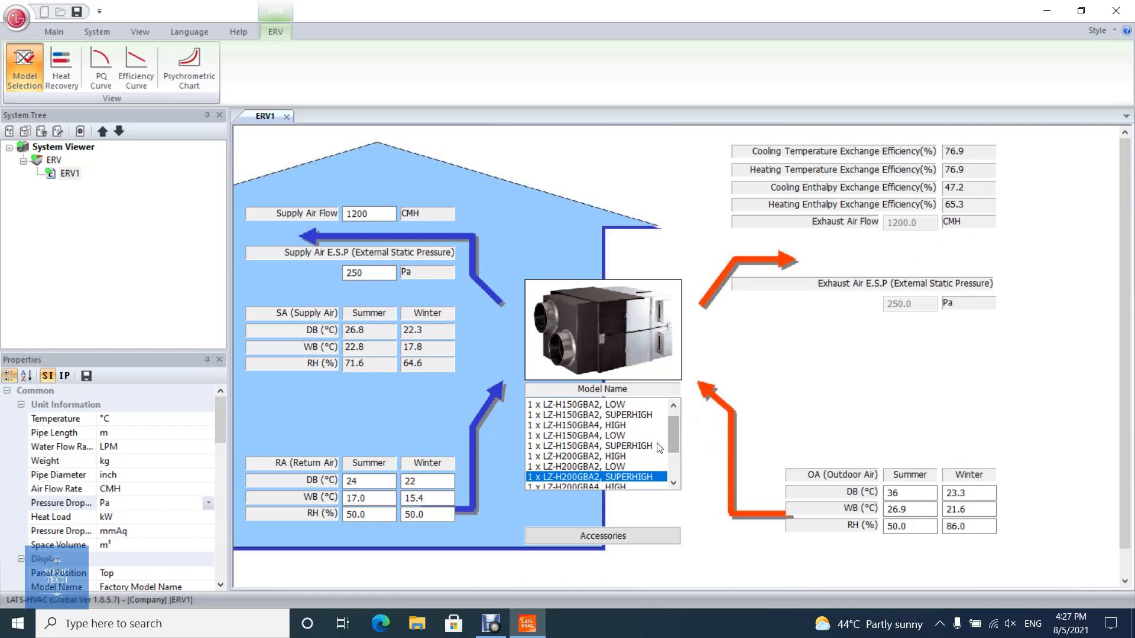
left_click(594, 445)
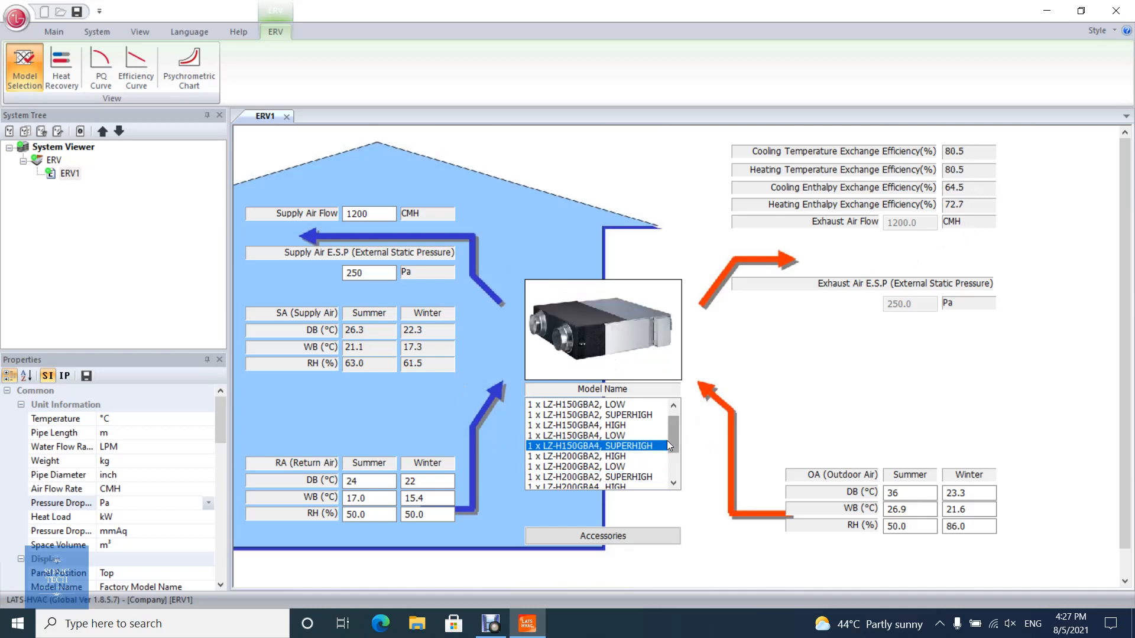
- Add the Standard III Wired Remote Controller (PREMTB100) accessory and confirm the list
left_click(602, 536)
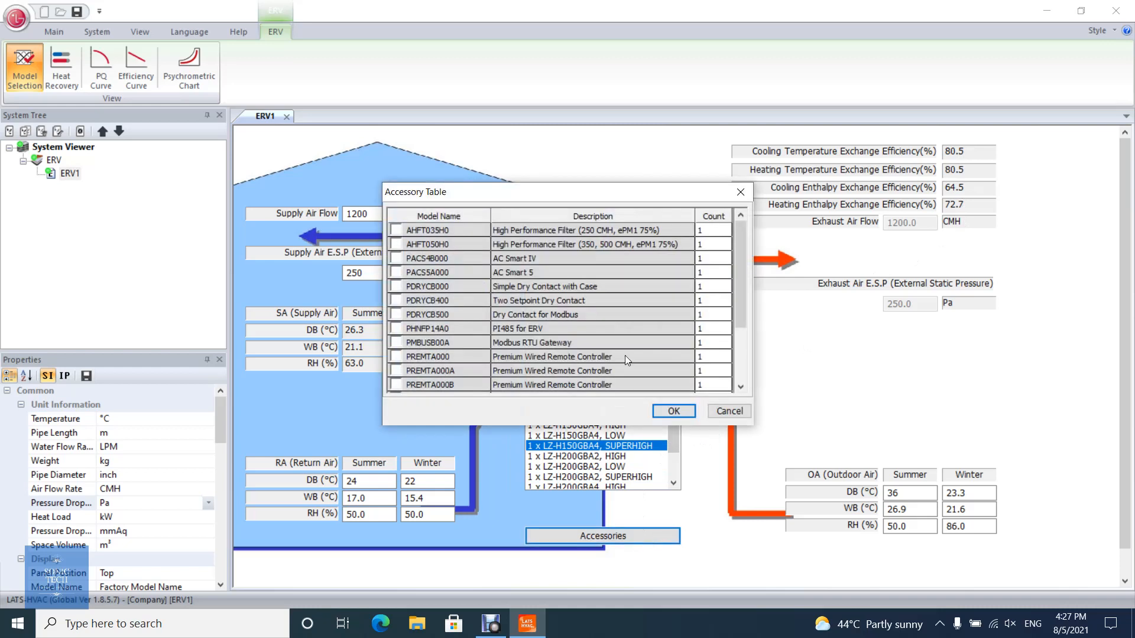
scroll("down", 3)
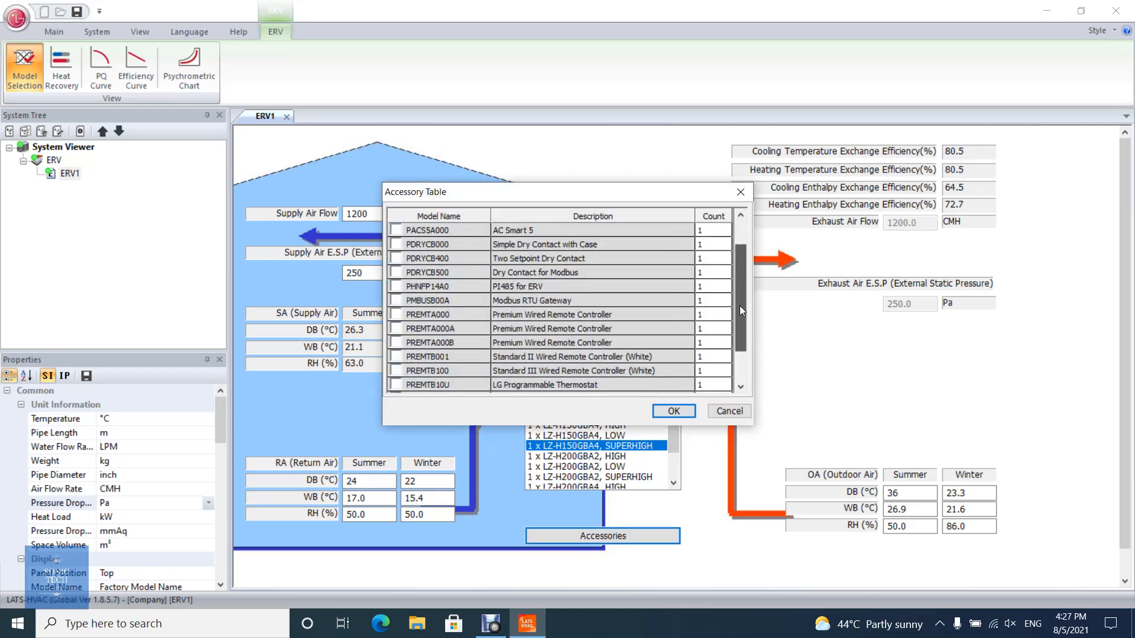
left_click(574, 355)
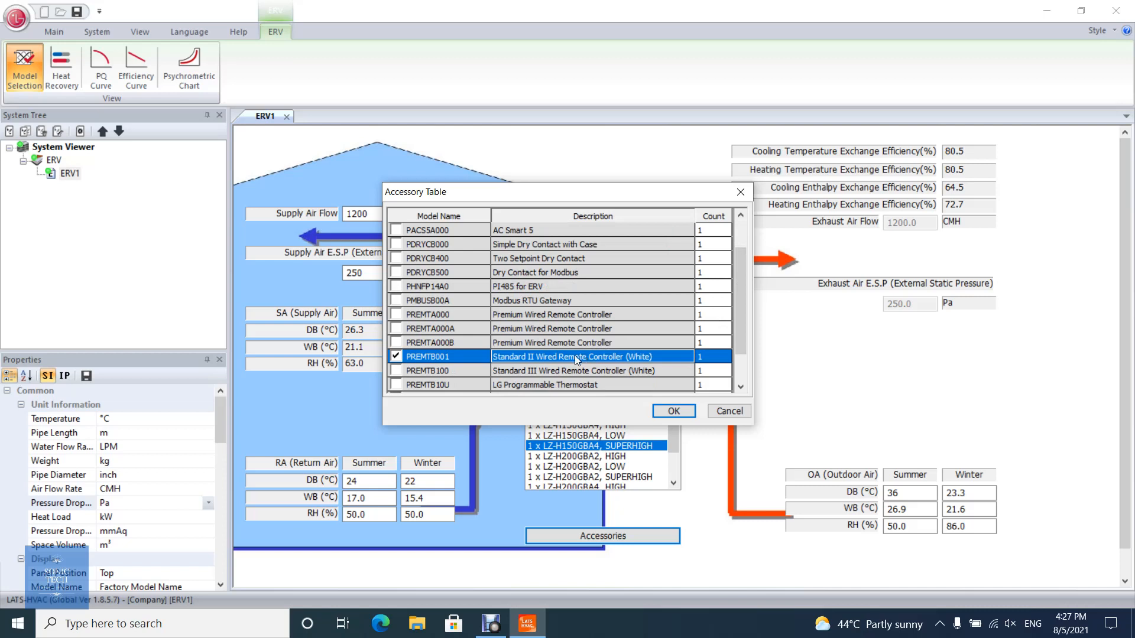
mouse_move(469, 378)
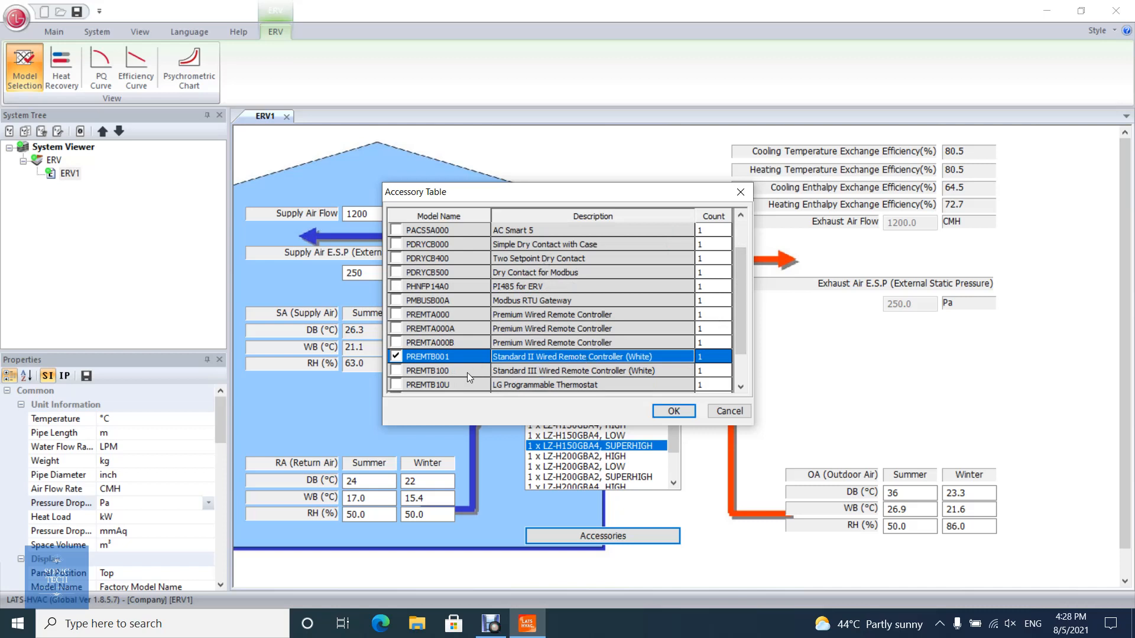
left_click(396, 370)
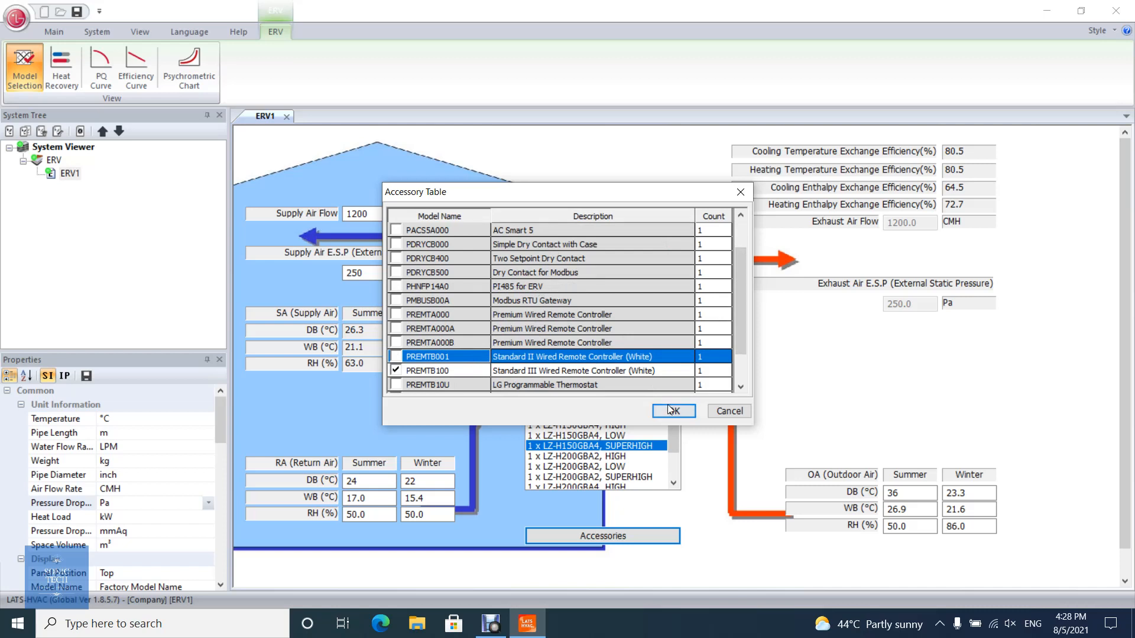
left_click(671, 410)
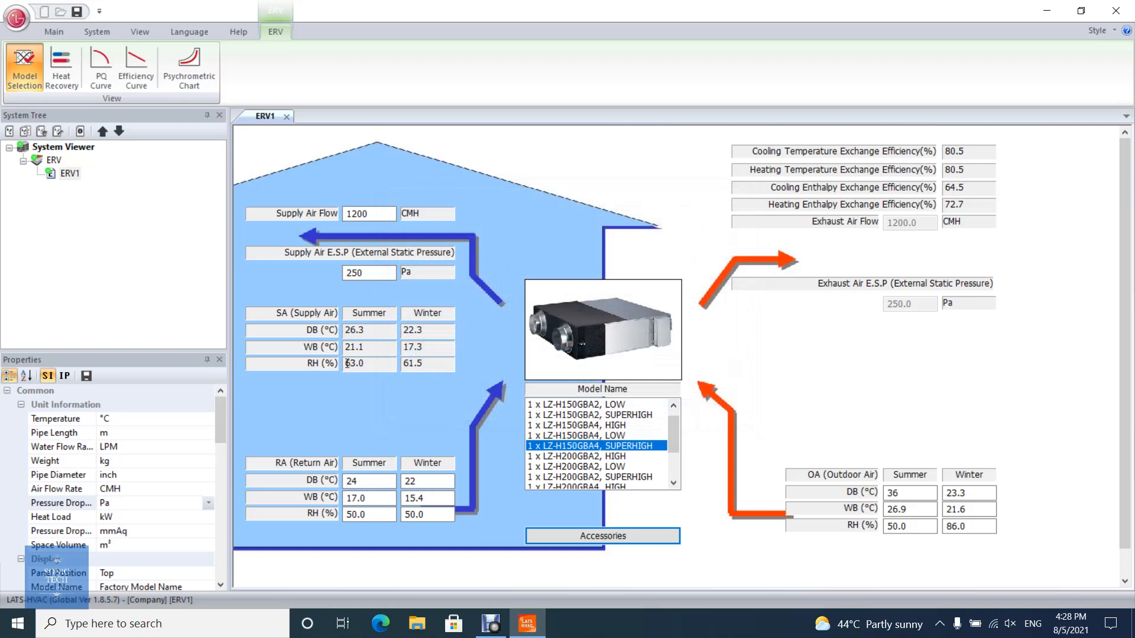
mouse_move(60, 66)
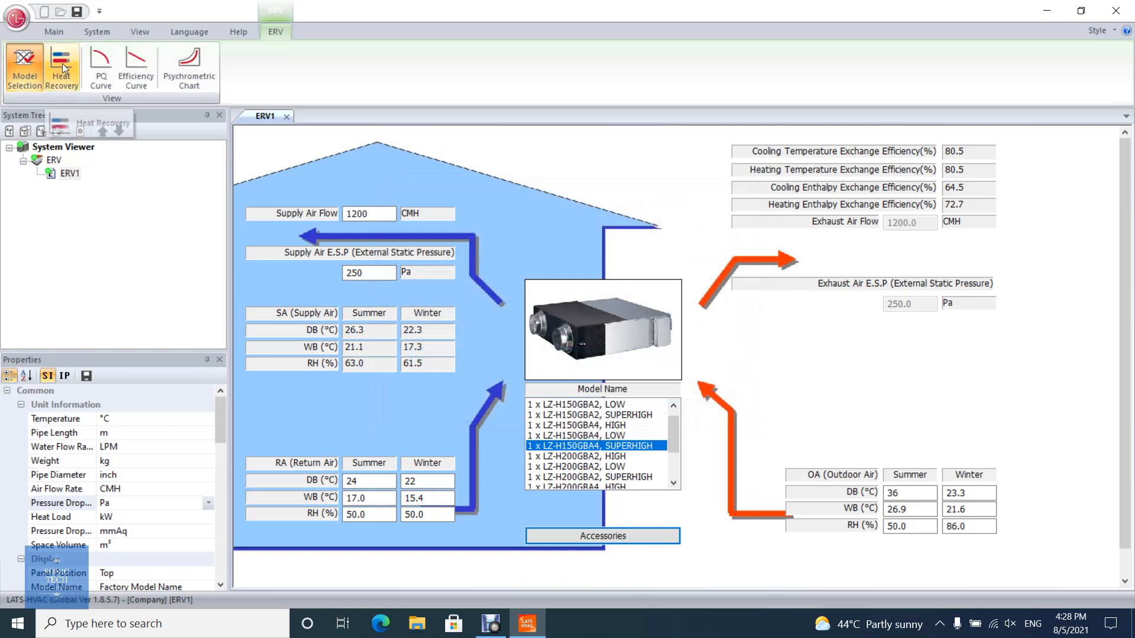
- Show ERV1's Heat Recovery report with 10.04 kW summer and 6.13 kW winter recovery
left_click(60, 68)
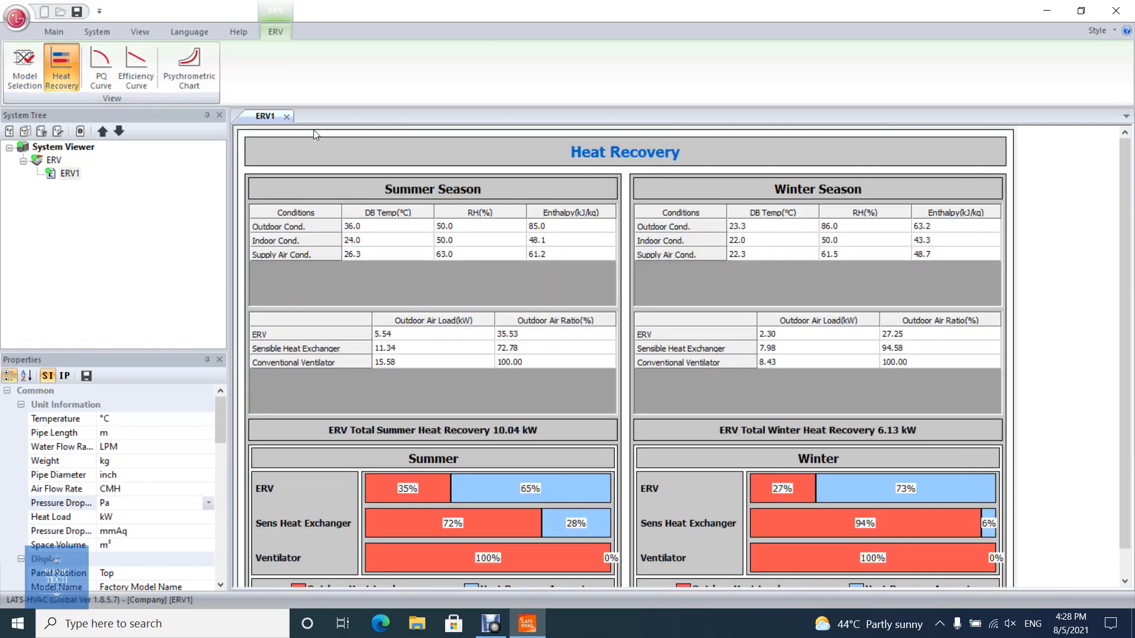
scroll("down", 3)
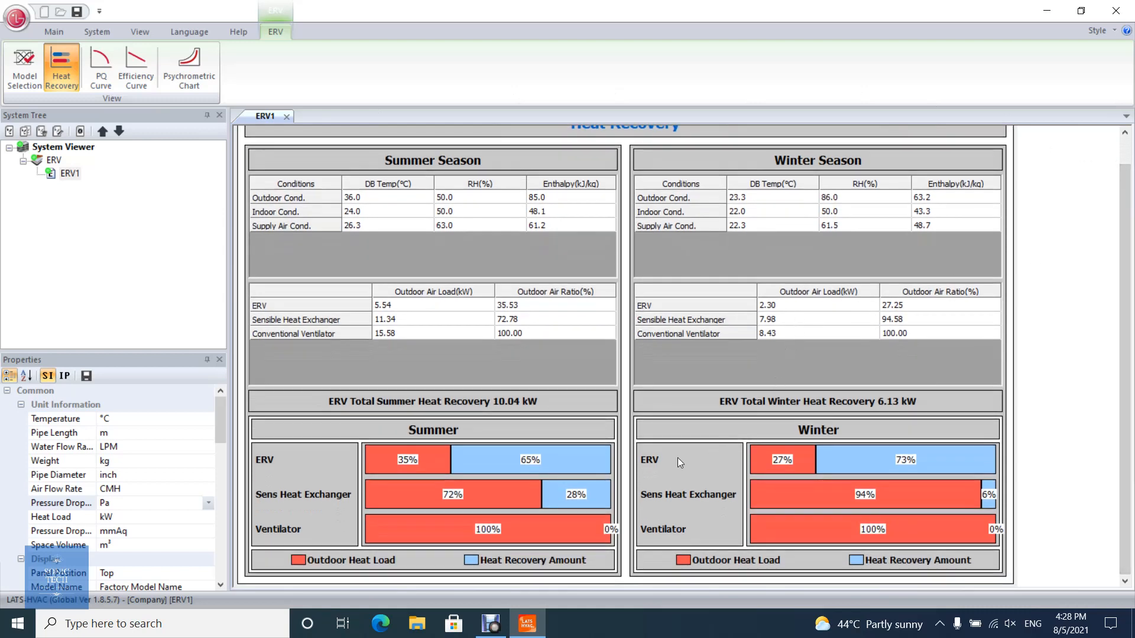
mouse_move(495, 470)
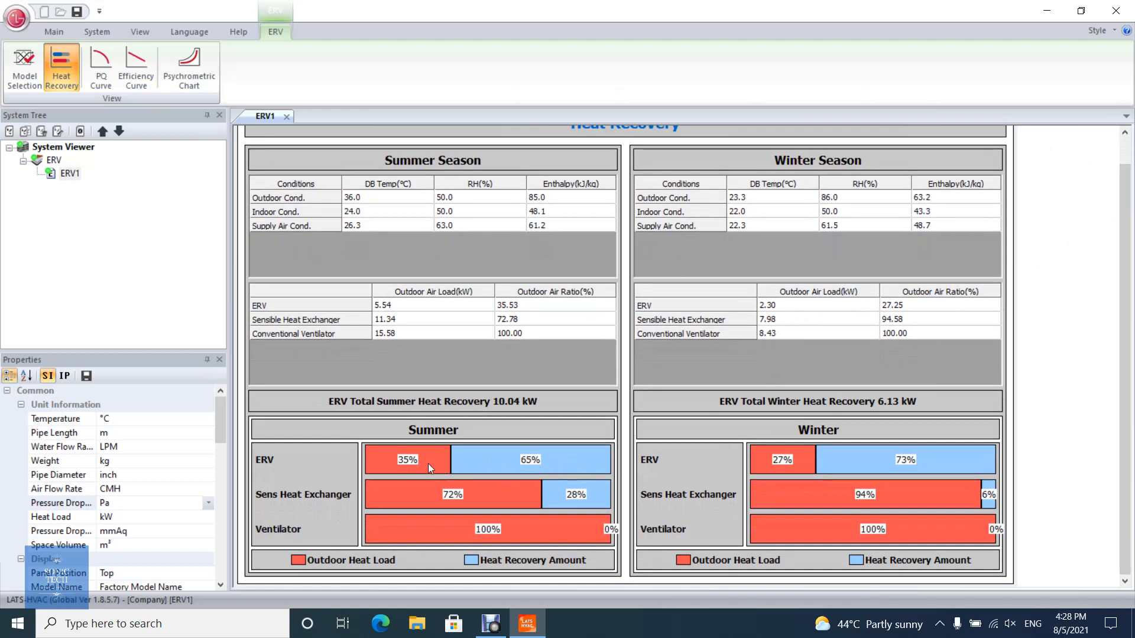
mouse_move(918, 484)
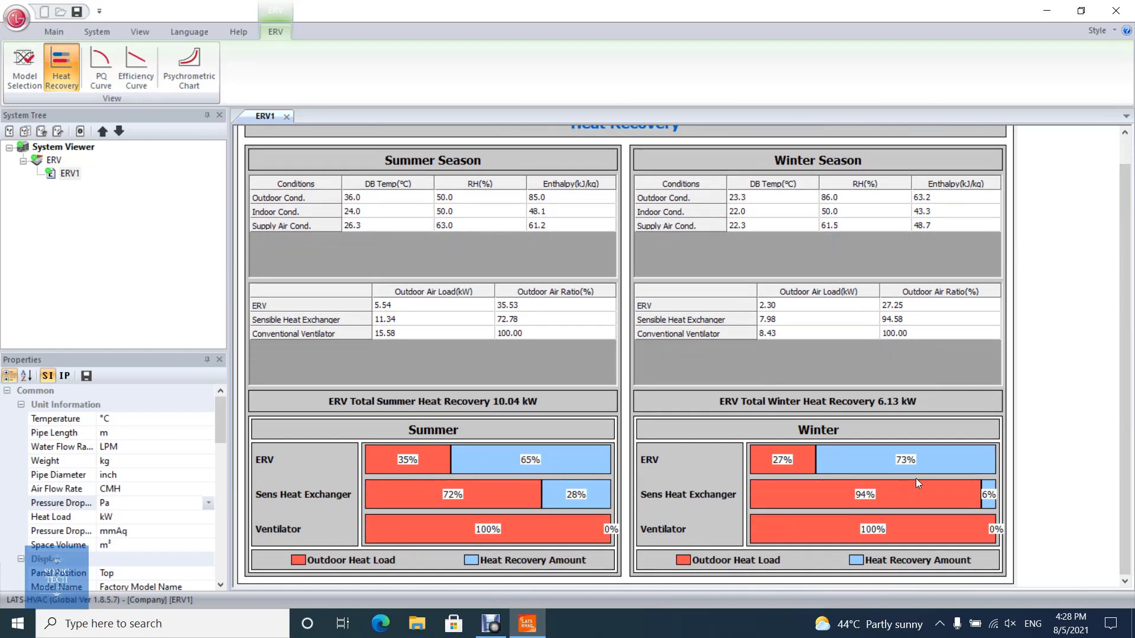
mouse_move(849, 485)
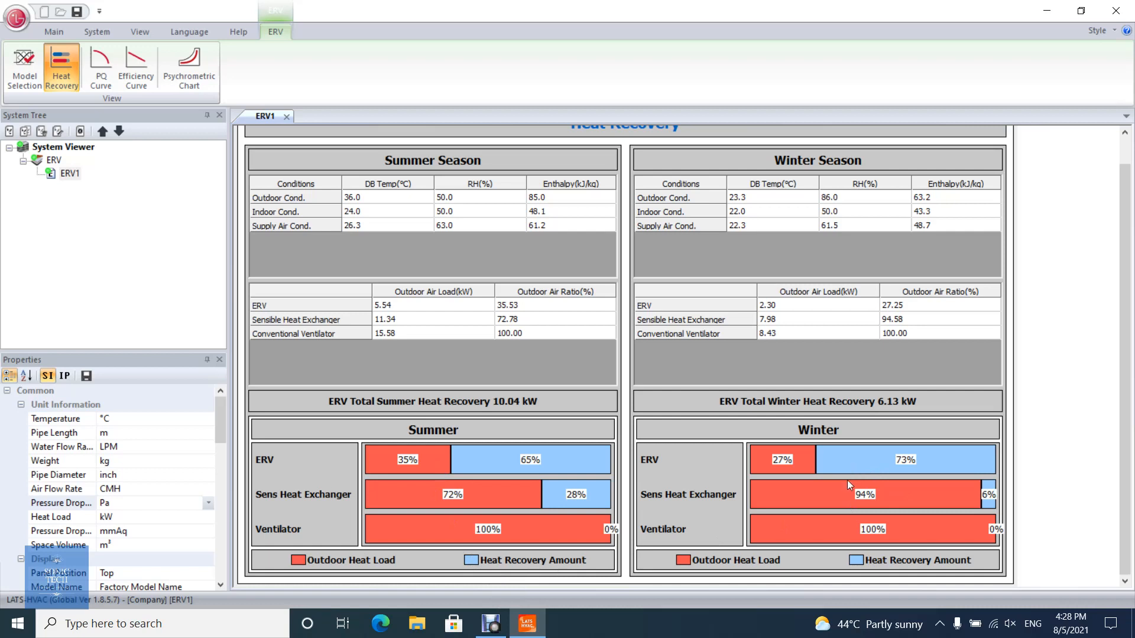
mouse_move(874, 564)
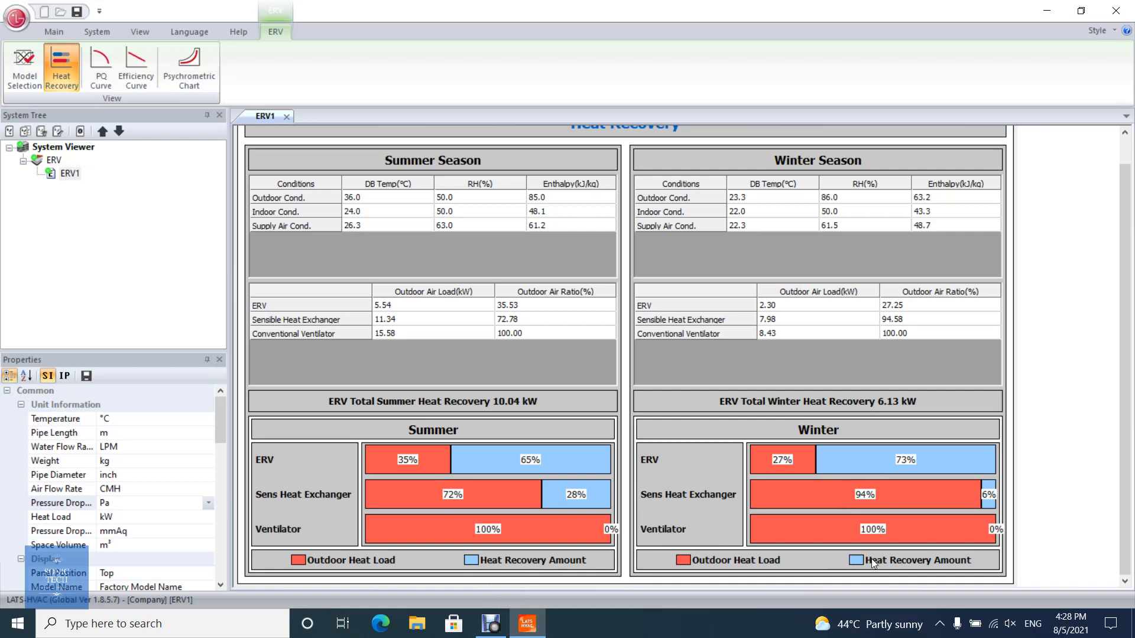
mouse_move(725, 574)
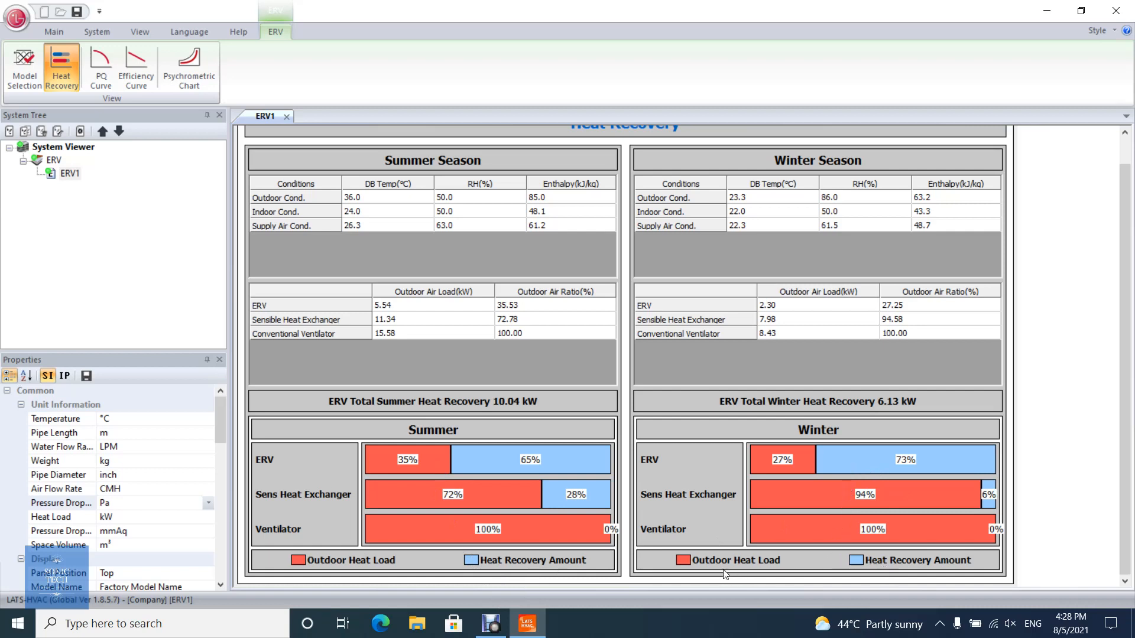
mouse_move(615, 497)
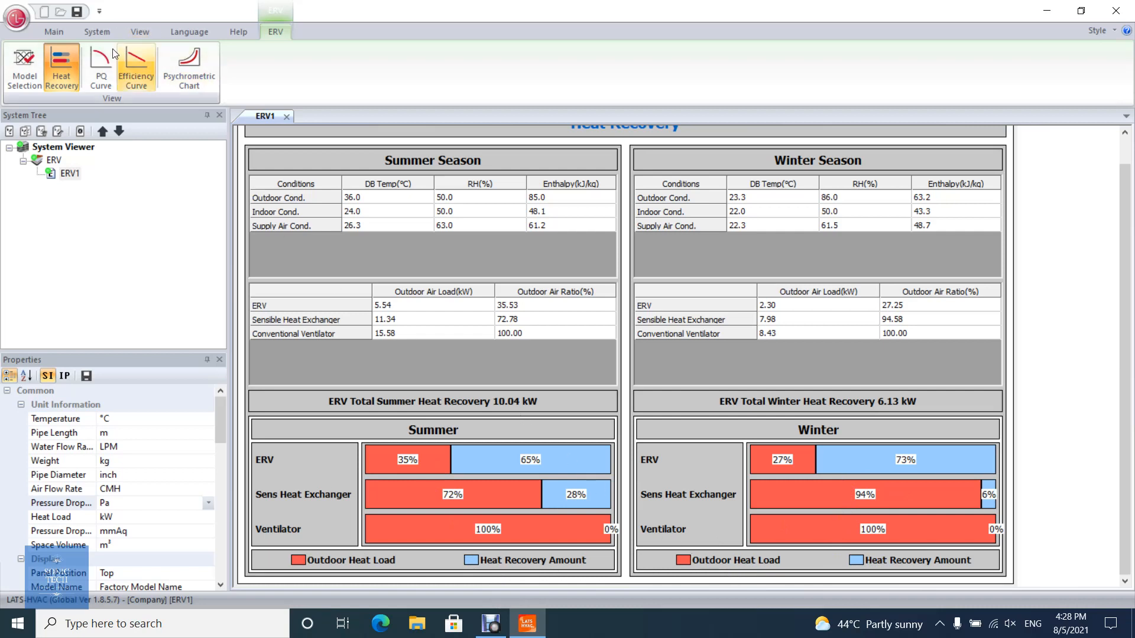
- Show the PQ Curve with the nominal point at 1355 CMH and 250 Pa
left_click(101, 67)
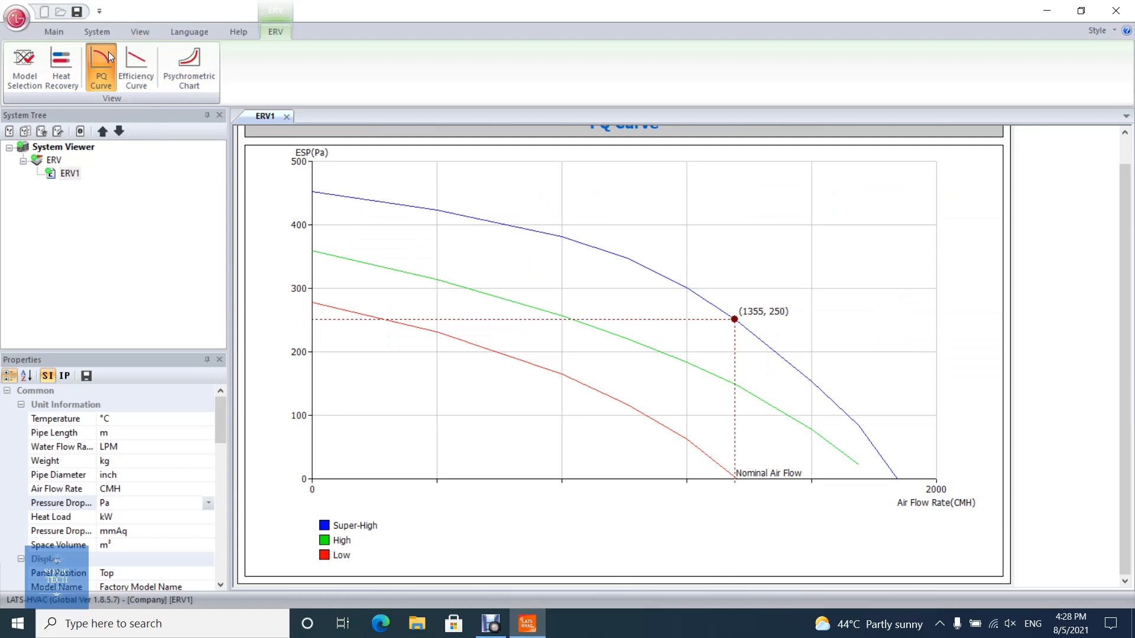
mouse_move(699, 337)
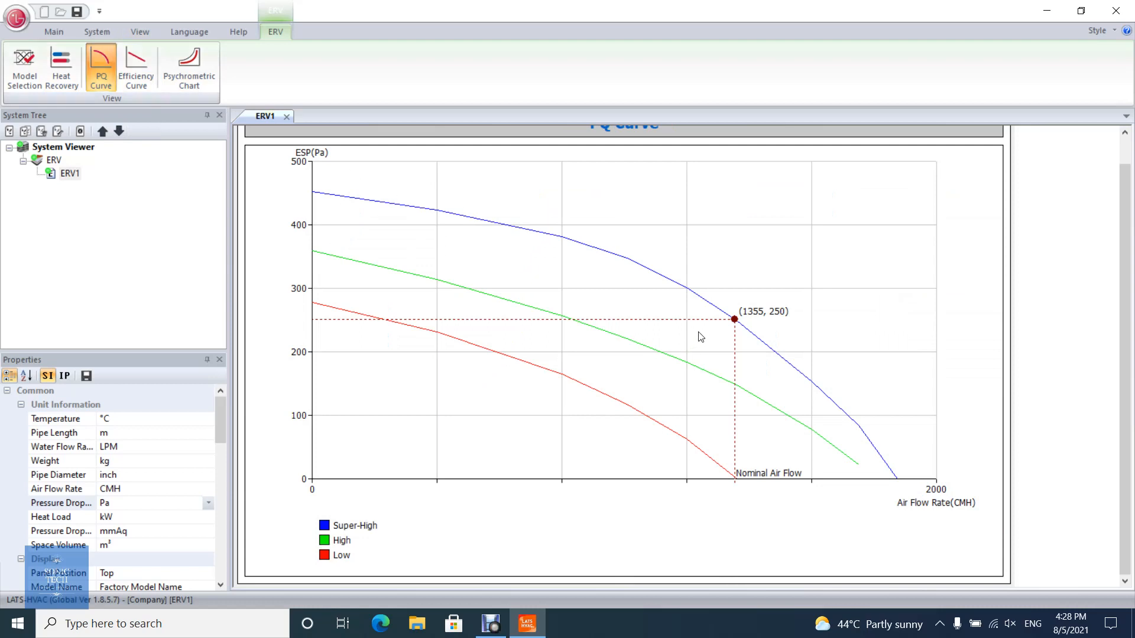
mouse_move(738, 367)
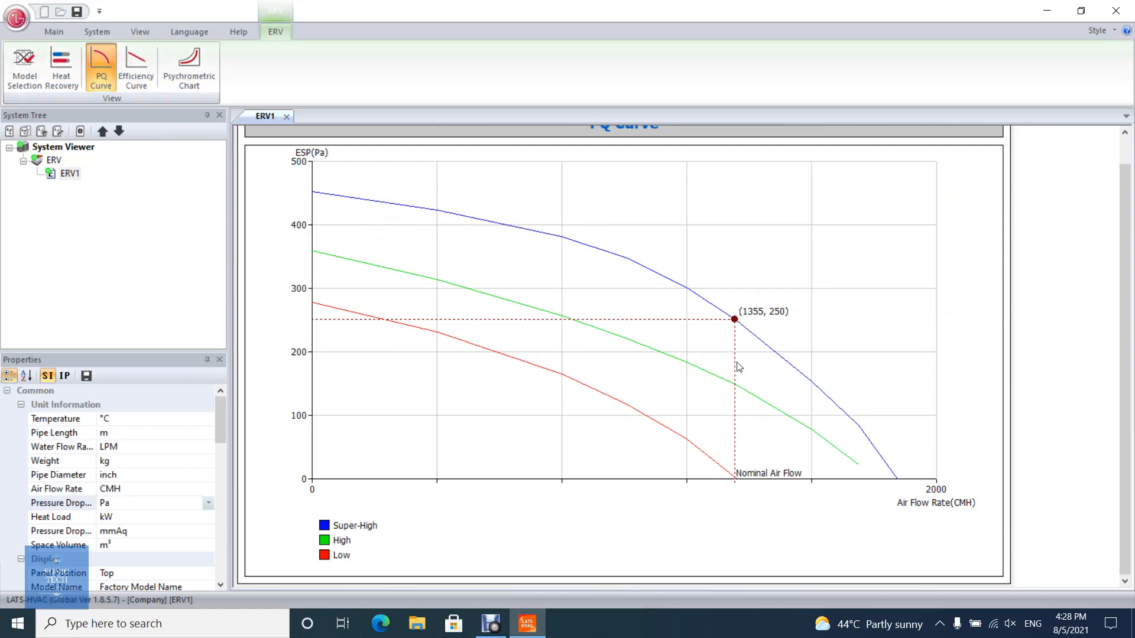
mouse_move(295, 331)
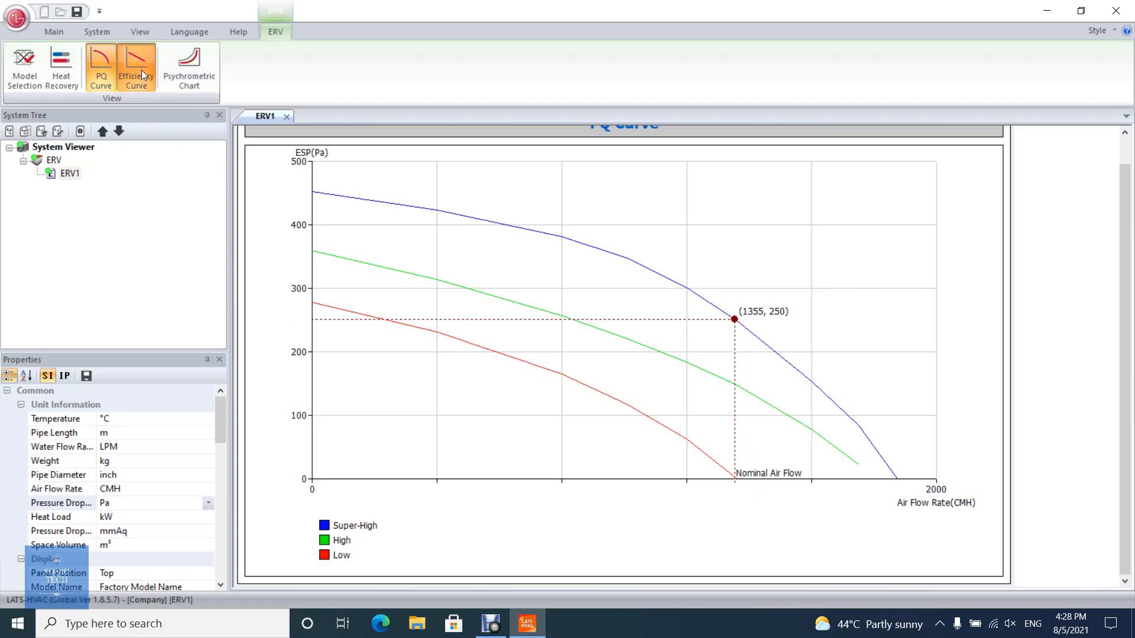
- Show ERV1's efficiency curve chart, marking values near 80.5, 73 and 64.5 at nominal air flow
left_click(135, 65)
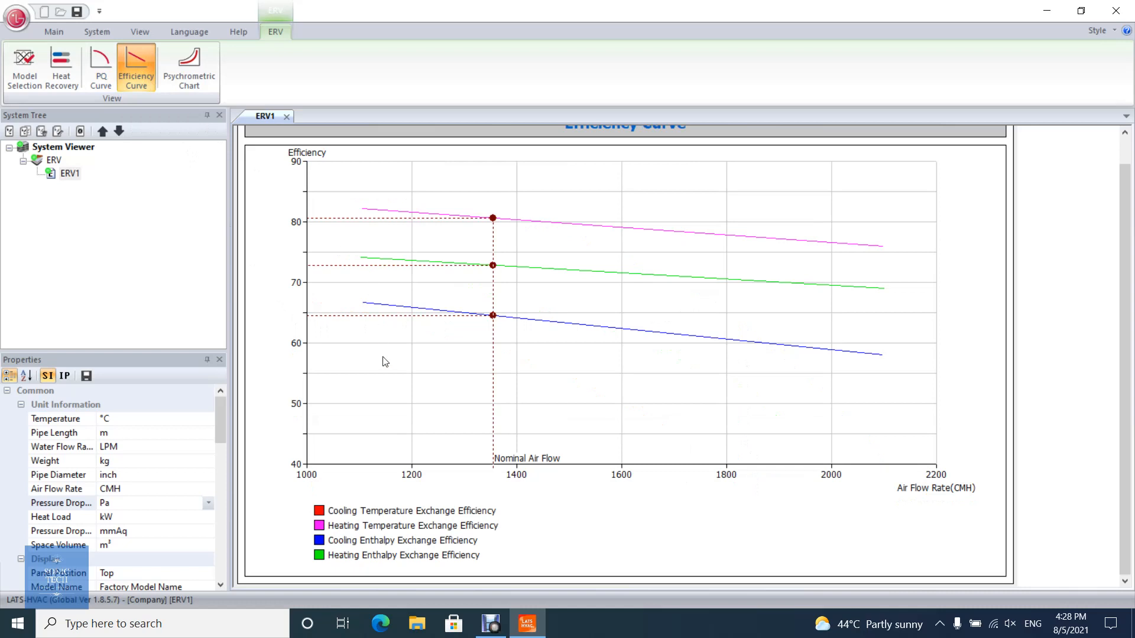
mouse_move(385, 533)
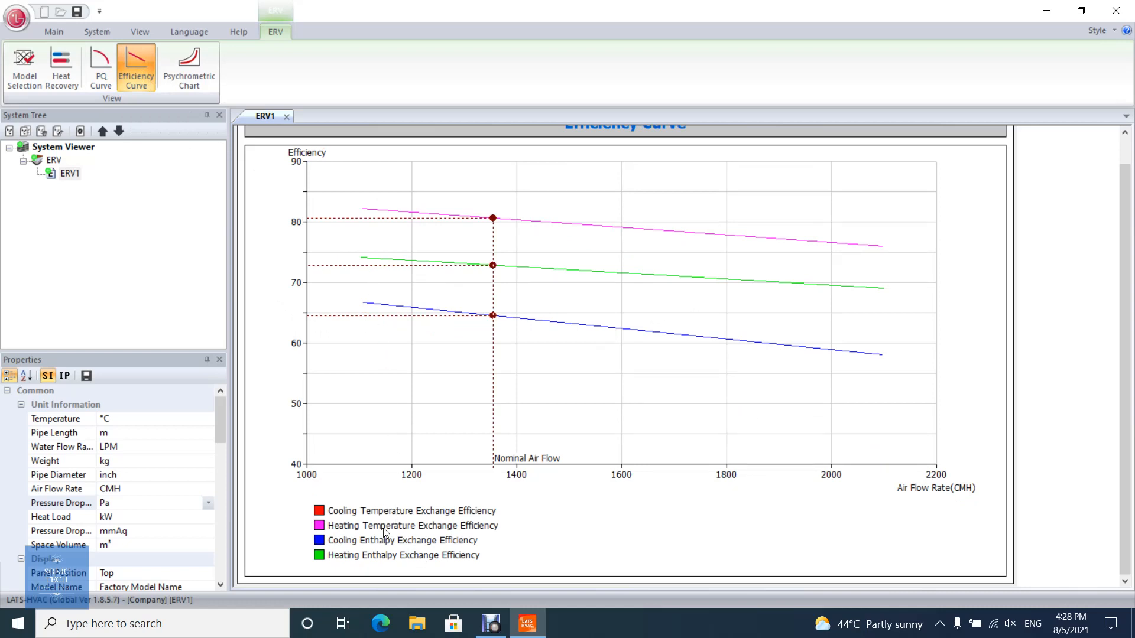
mouse_move(392, 572)
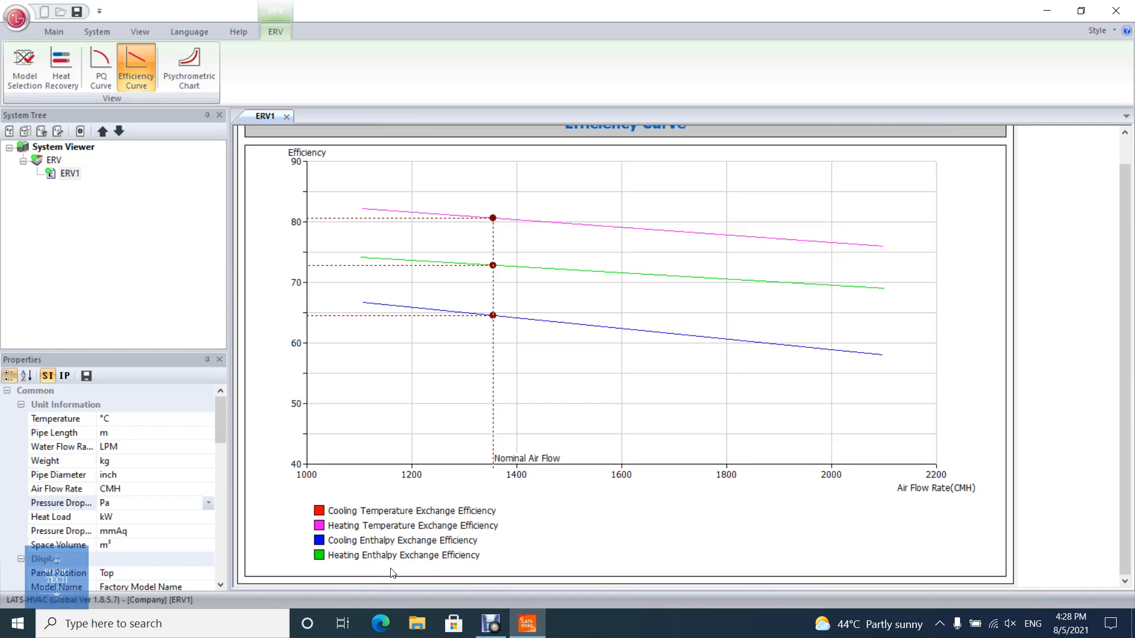
mouse_move(498, 240)
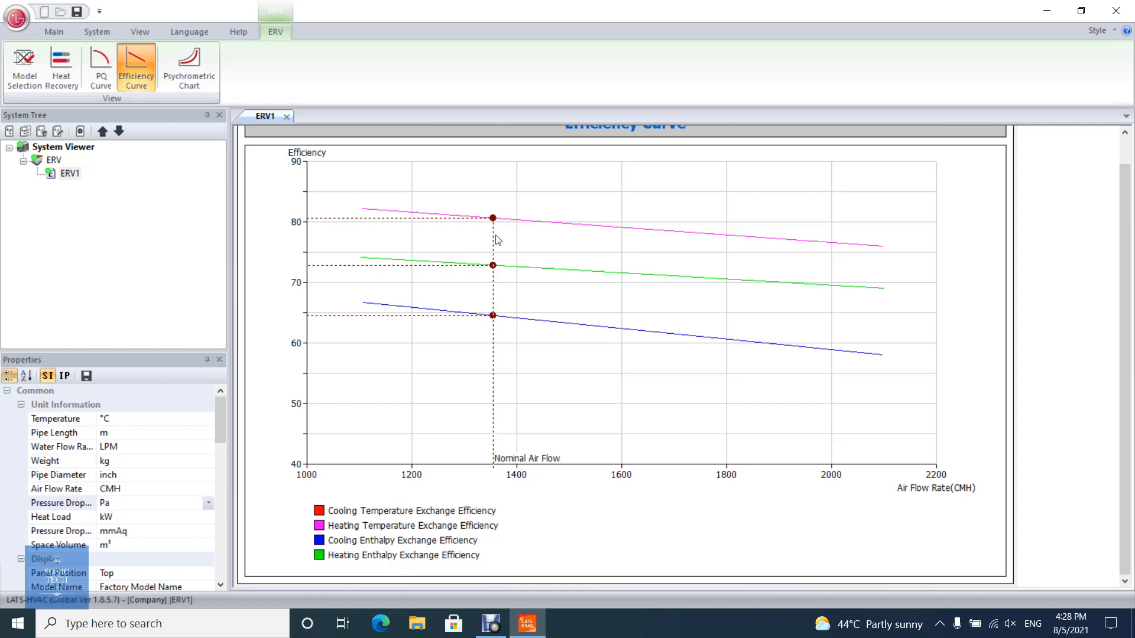
left_click(189, 66)
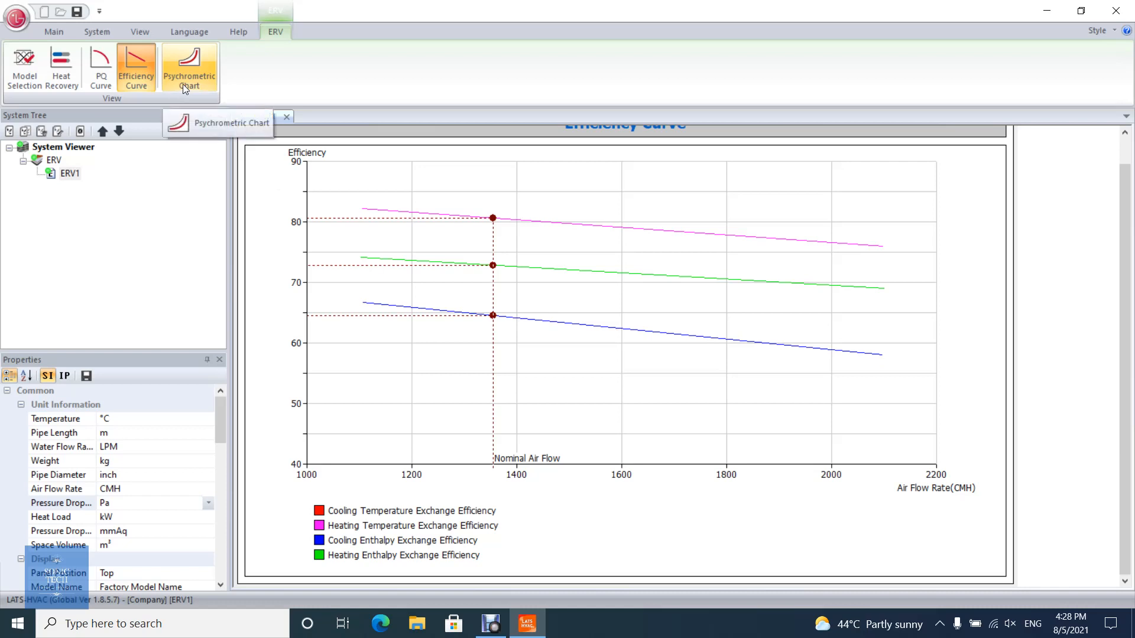
- Show ERV1's psychrometric chart with SA 26.3 °C/63%, RA 24 °C/50%, OA 36 °C/50%, EA 33.7 °C/45%
left_click(189, 66)
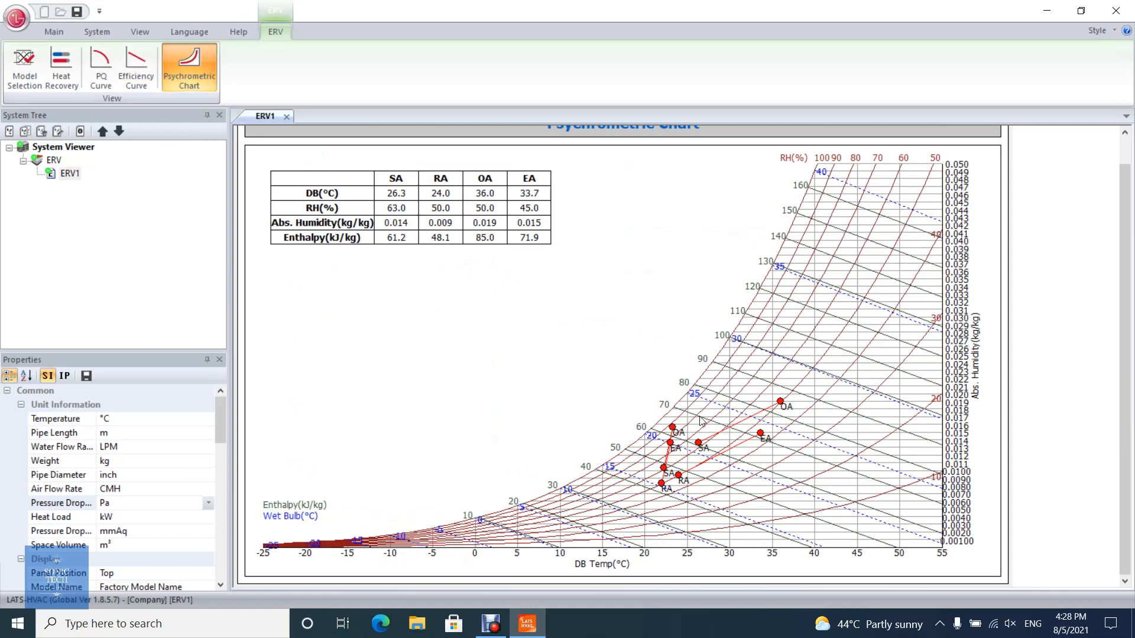
mouse_move(700, 456)
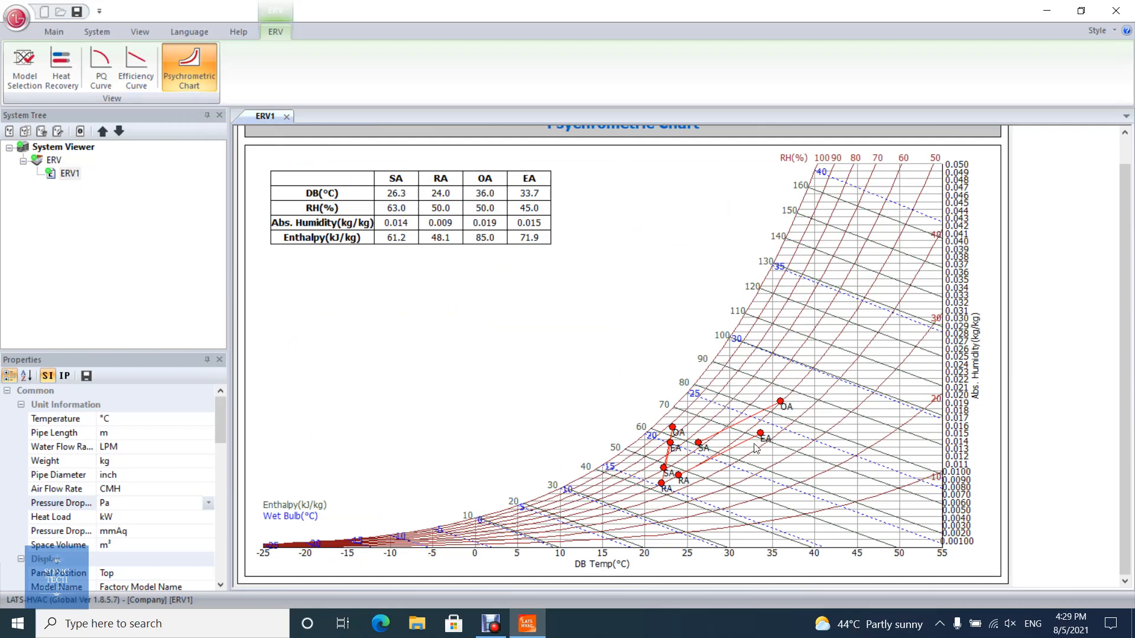
mouse_move(658, 444)
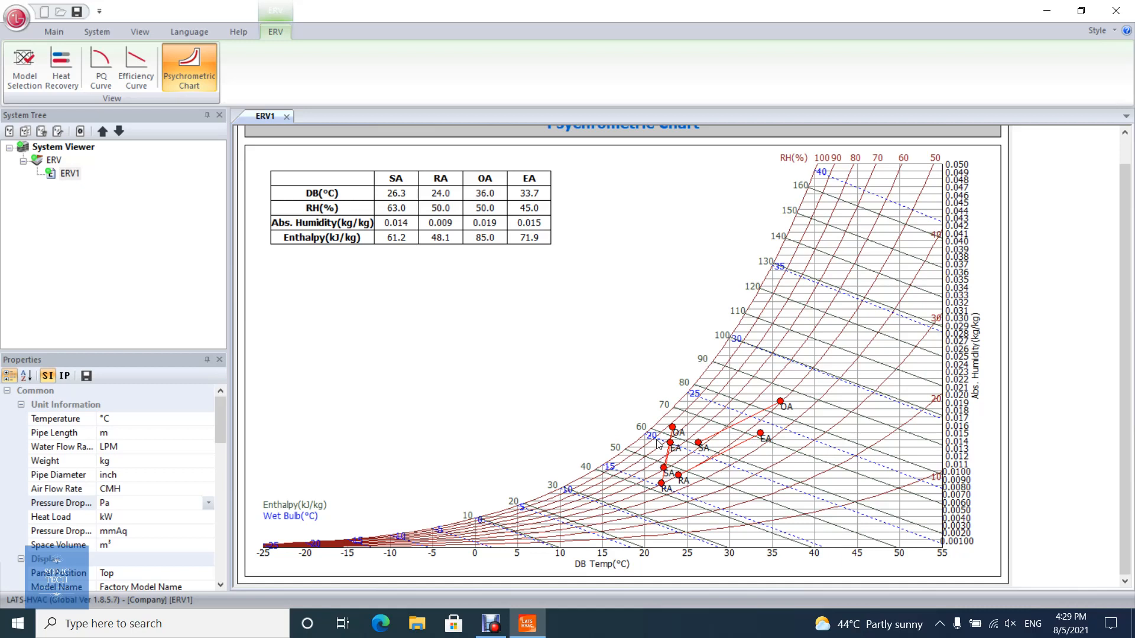
mouse_move(583, 399)
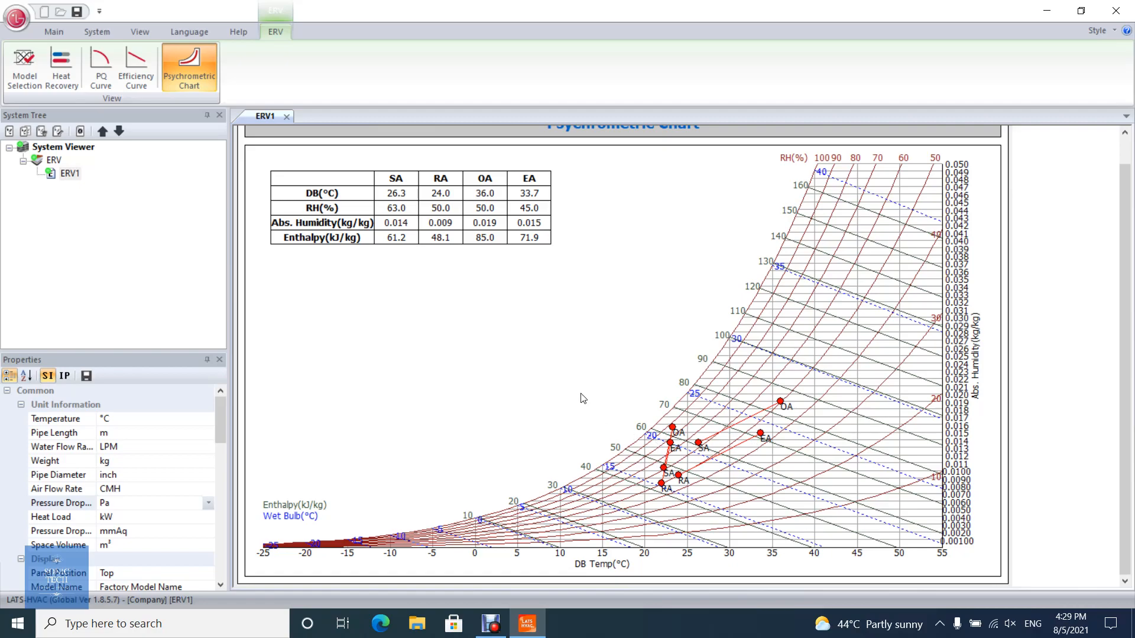